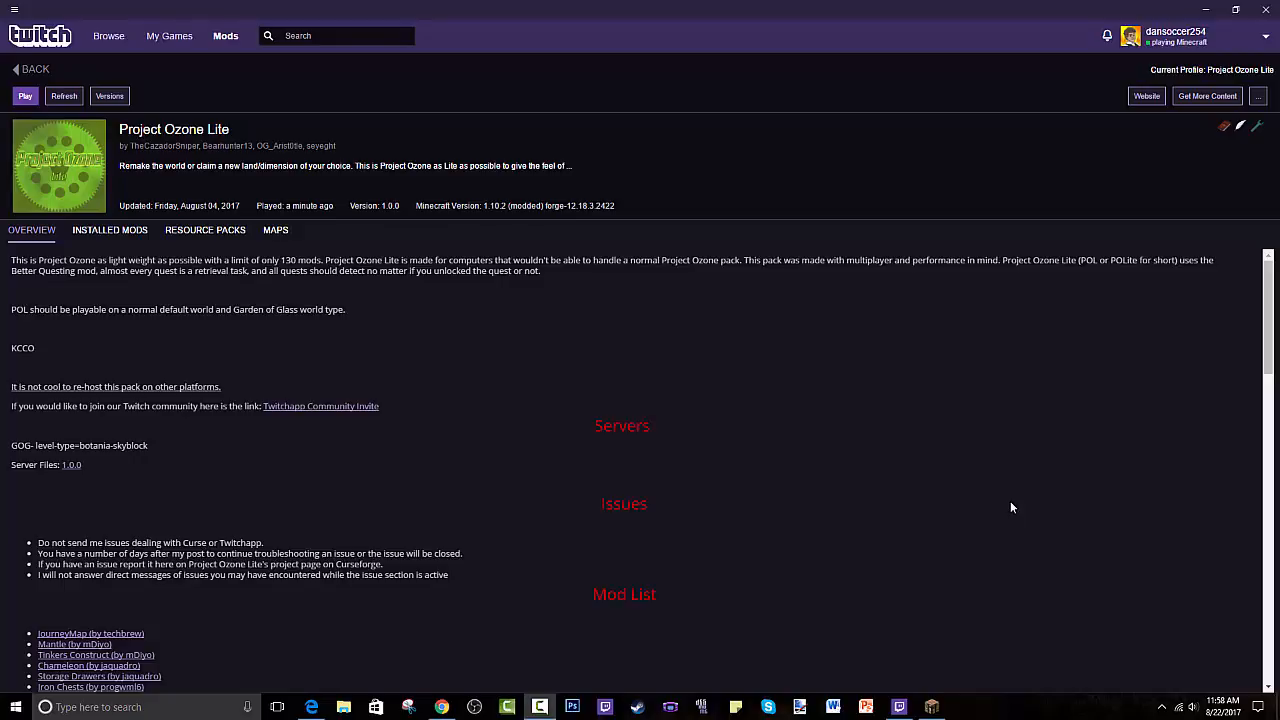
mouse_move(244, 292)
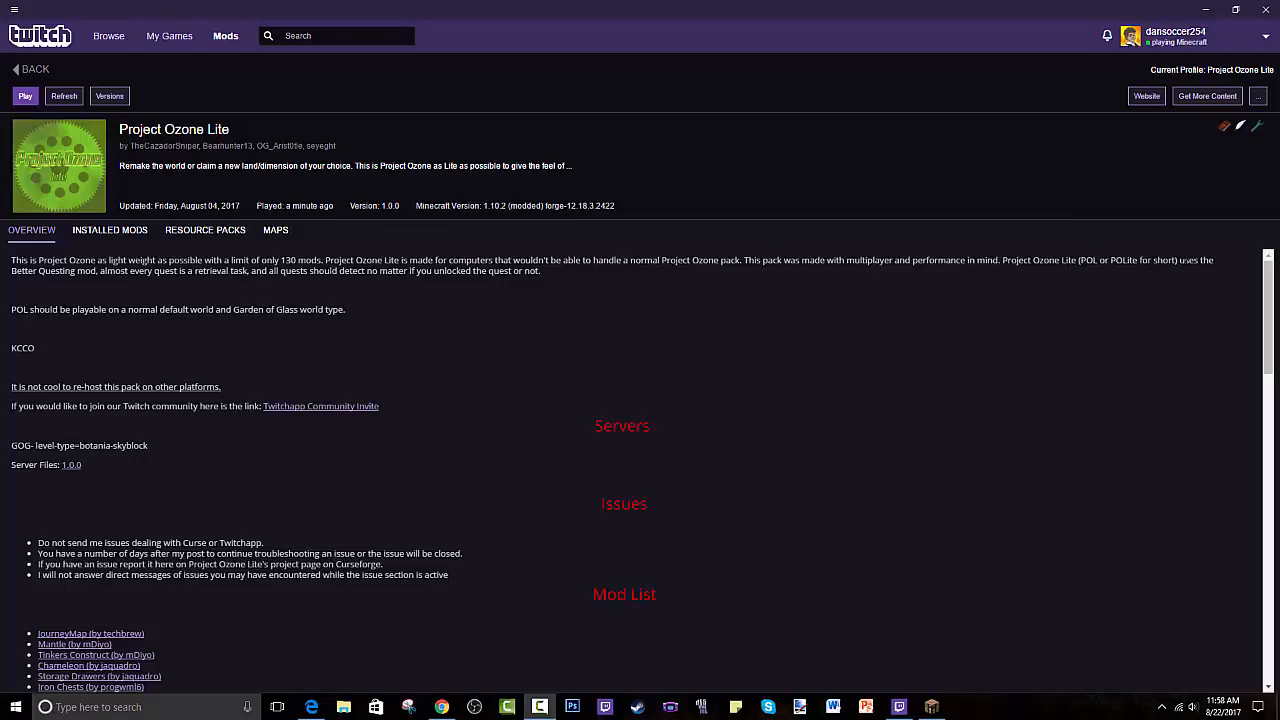
mouse_move(90, 284)
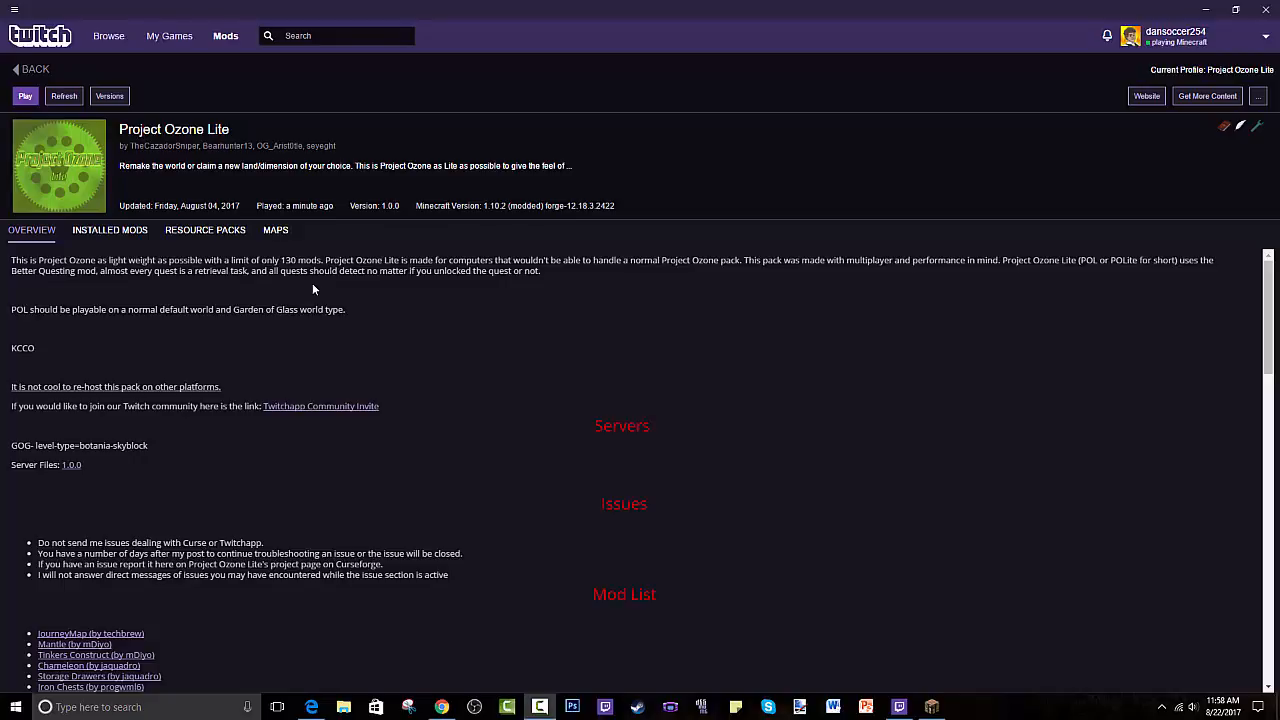
mouse_move(464, 428)
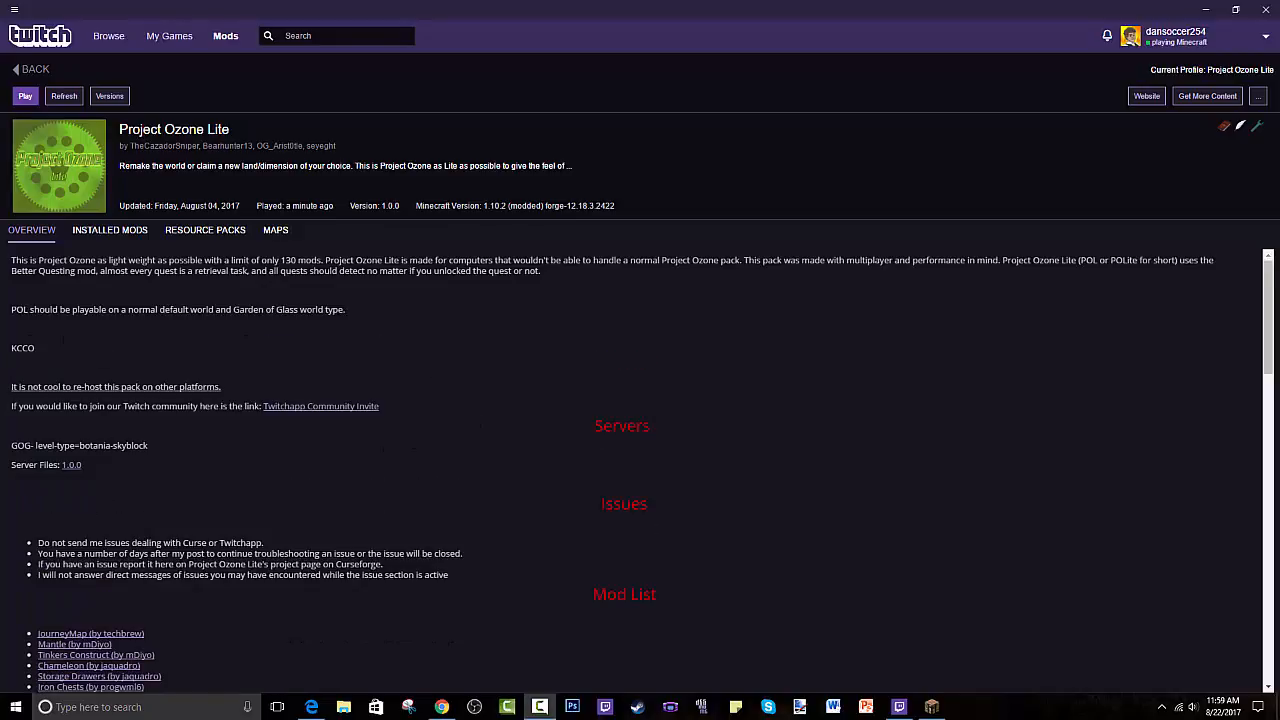
- Check Music & Sounds in Options (music at 19%) and return to the Project Ozone Lite title screen
left_click(24, 96)
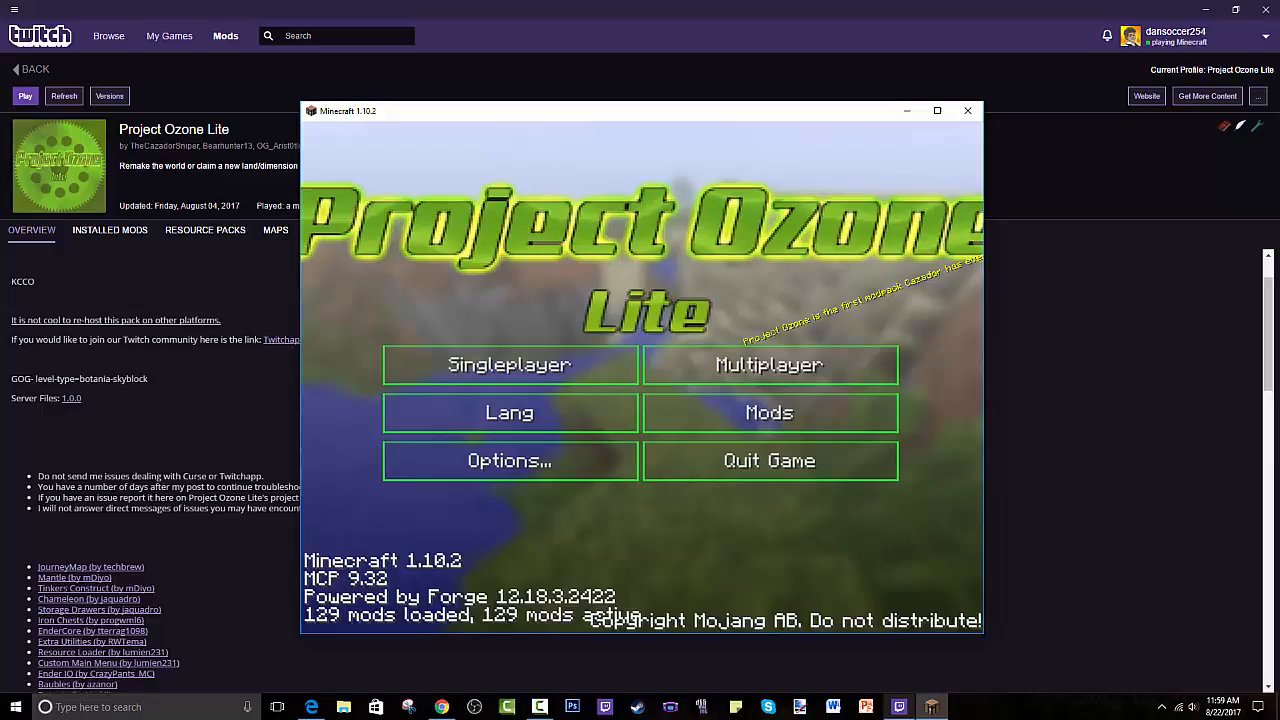
left_click(508, 460)
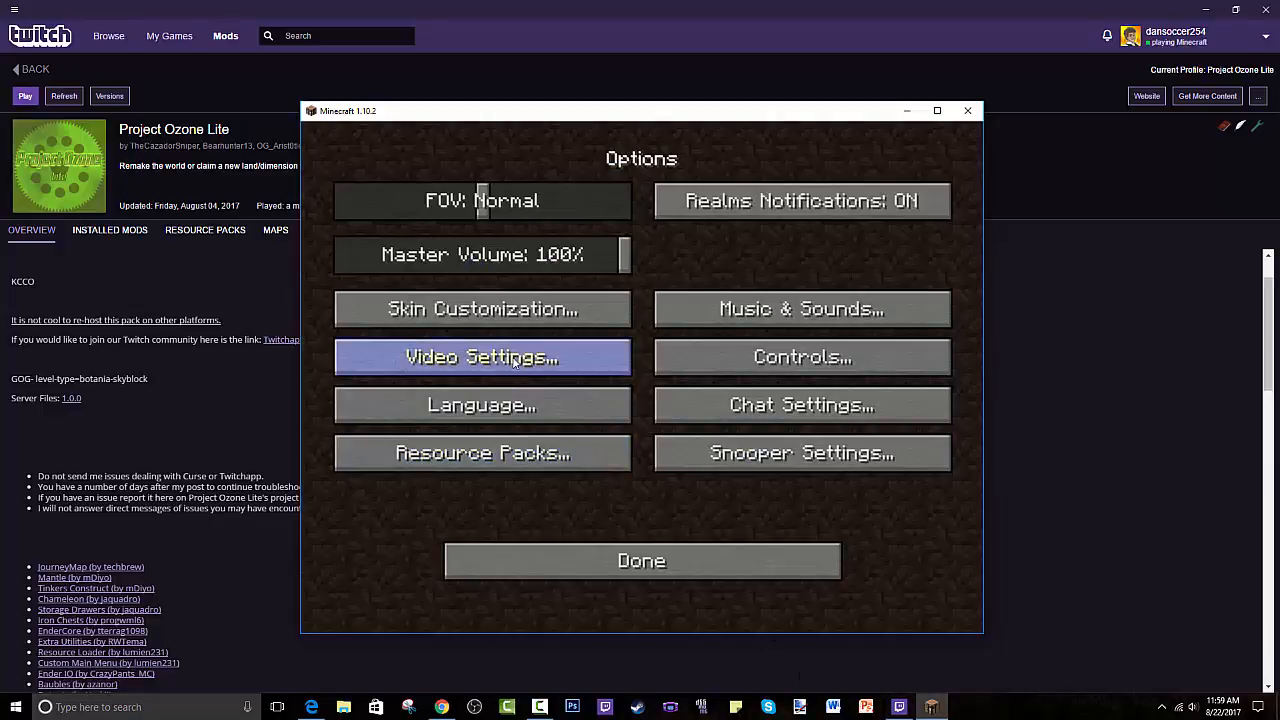
left_click(800, 308)
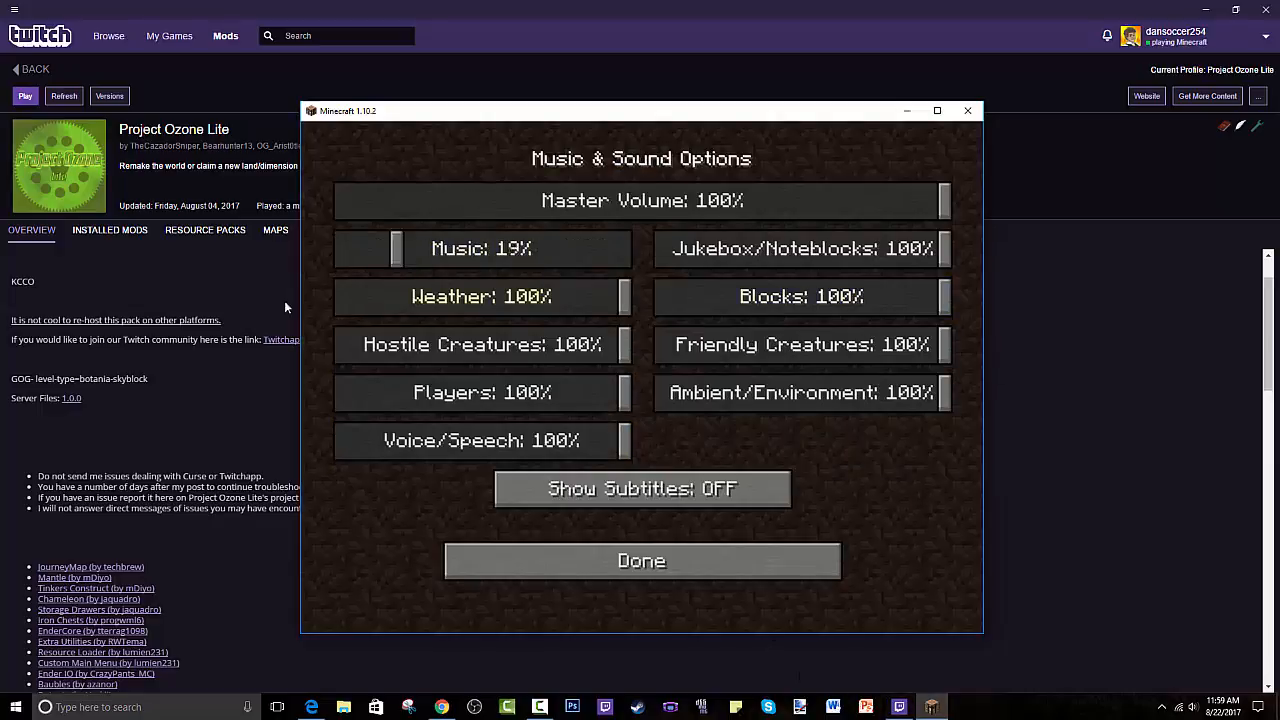
left_click(640, 560)
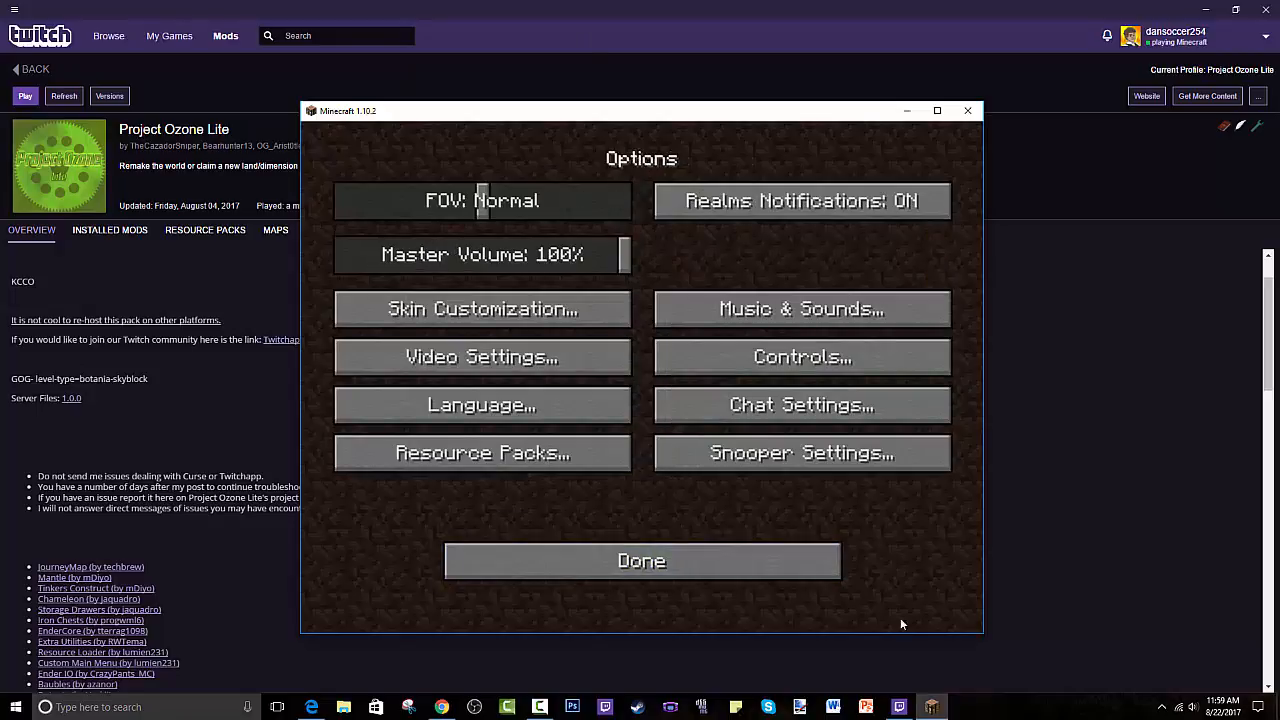
left_click(640, 560)
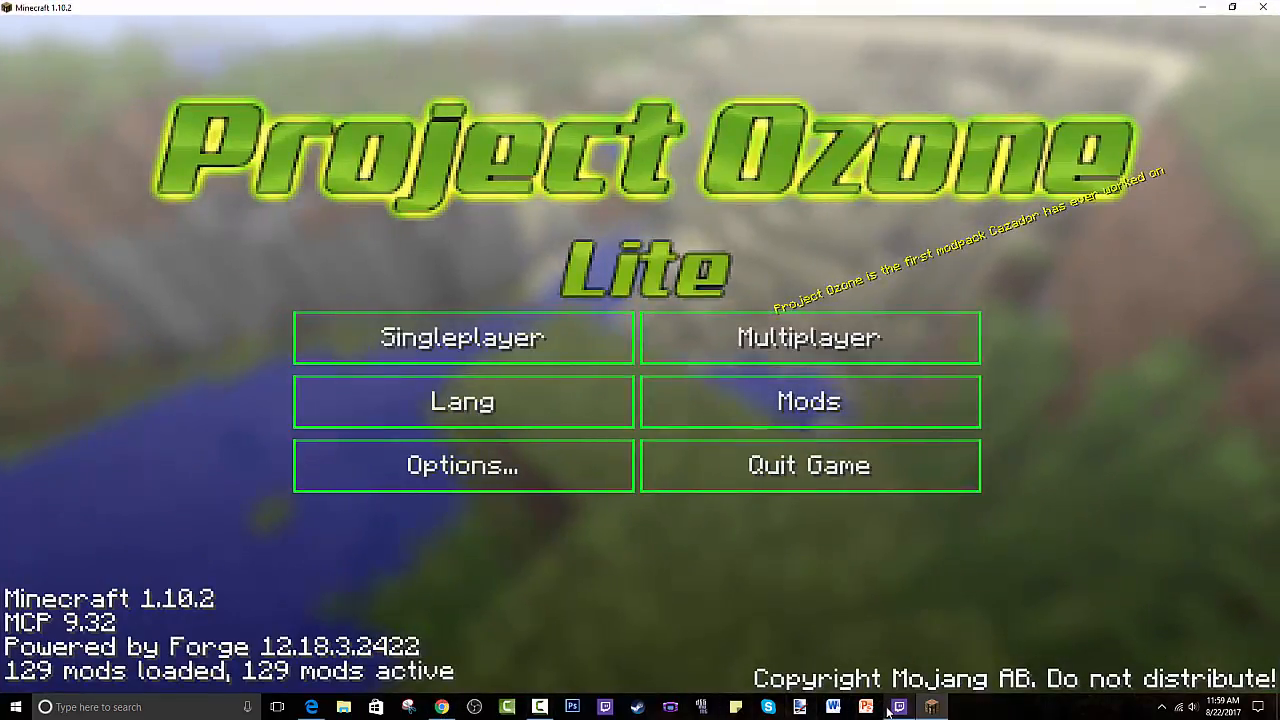
- Scroll the Project Ozone Lite mod list in the Twitch app, then go to the Browse page
left_click(898, 708)
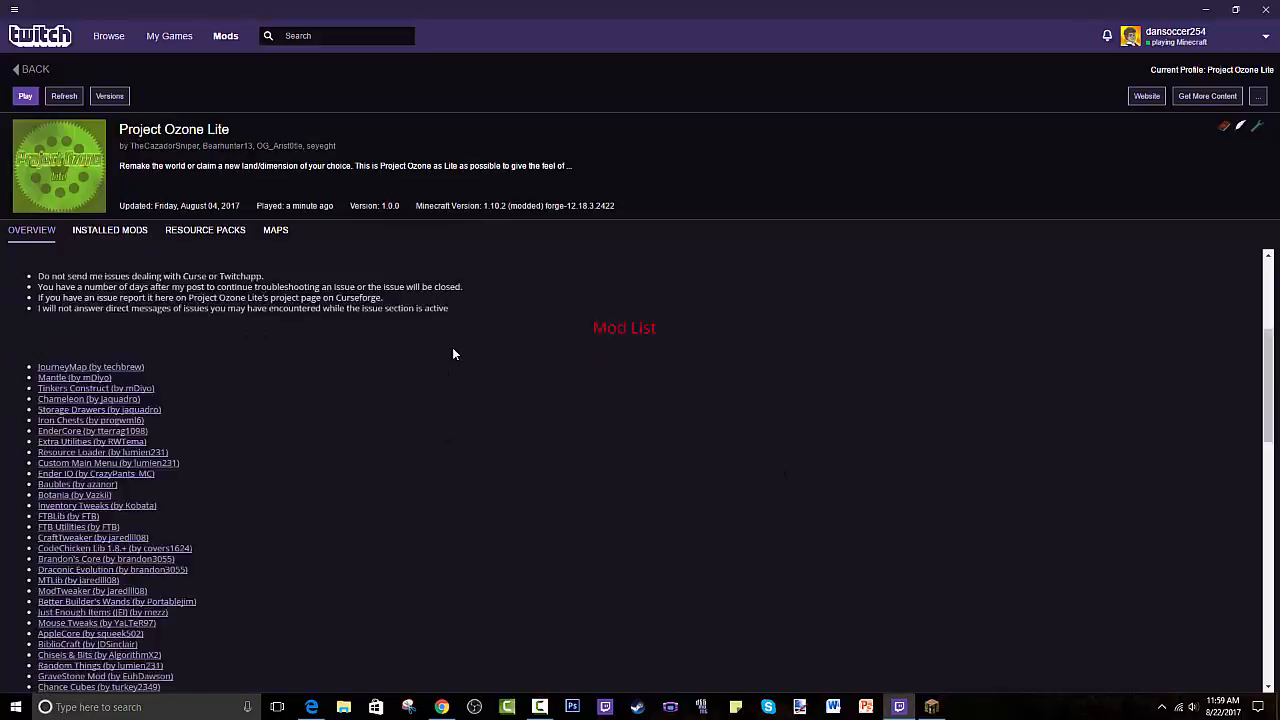
scroll("down", 3)
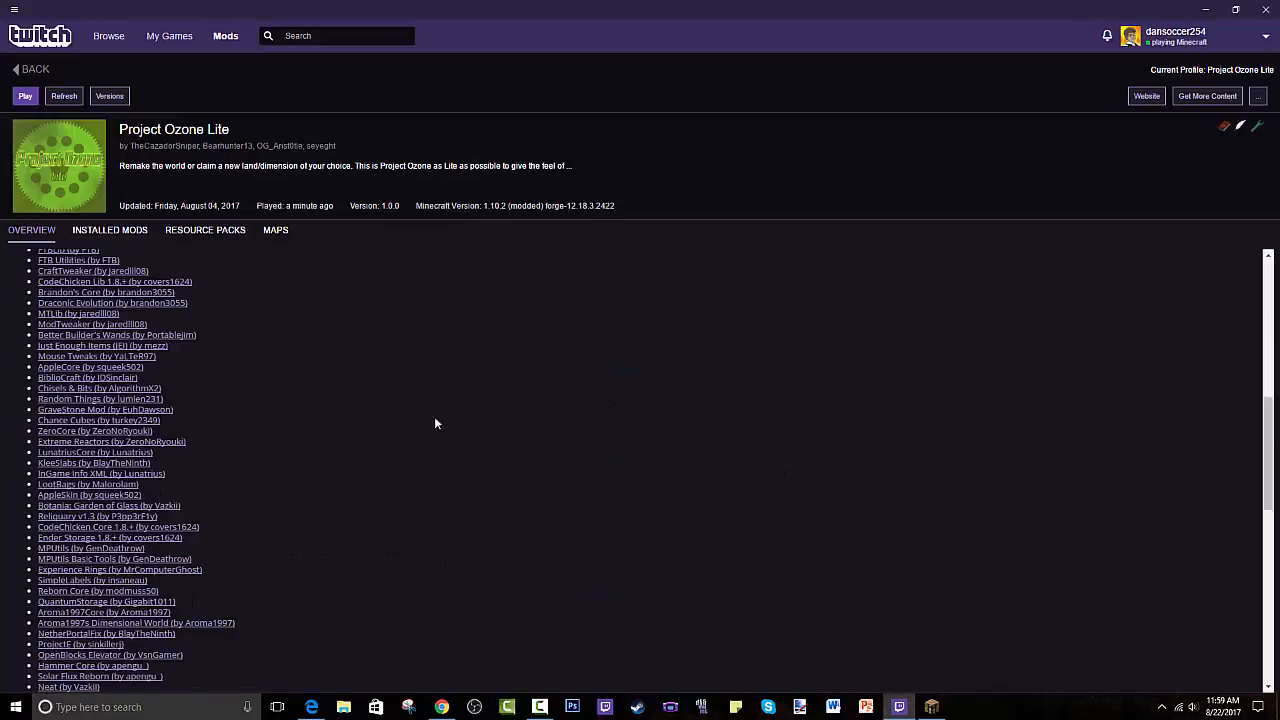
left_click(32, 230)
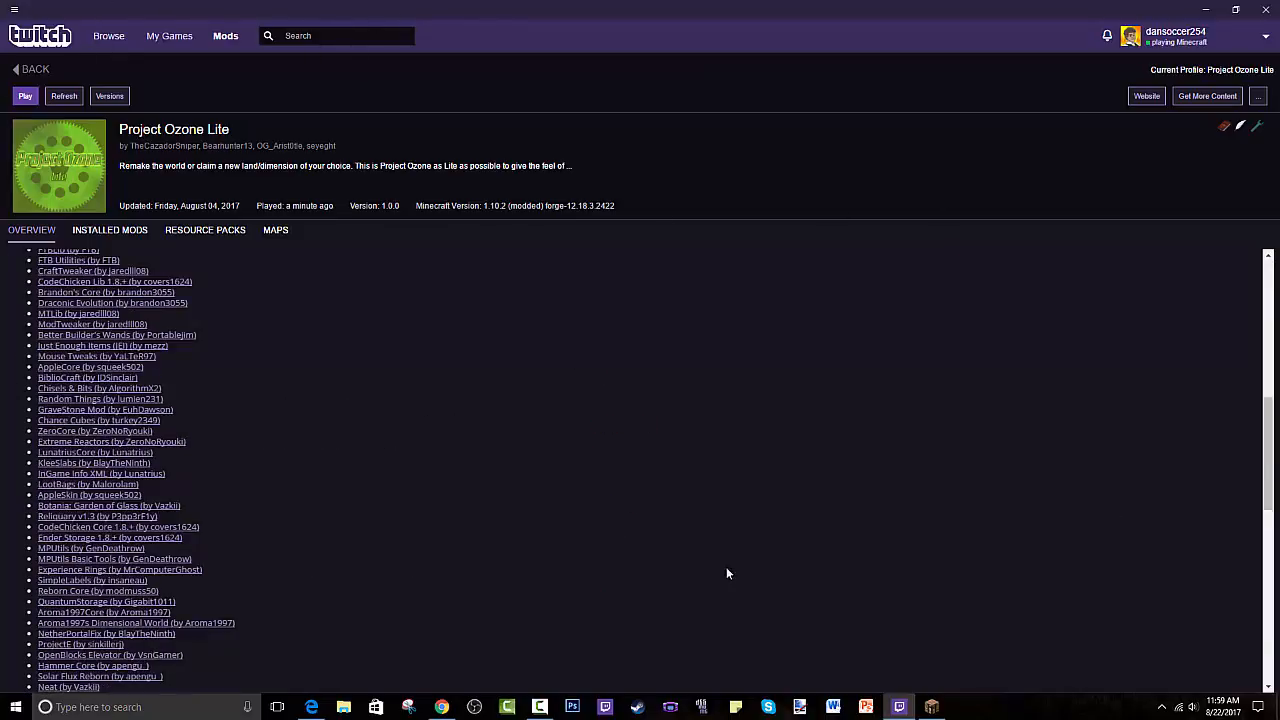
left_click(32, 230)
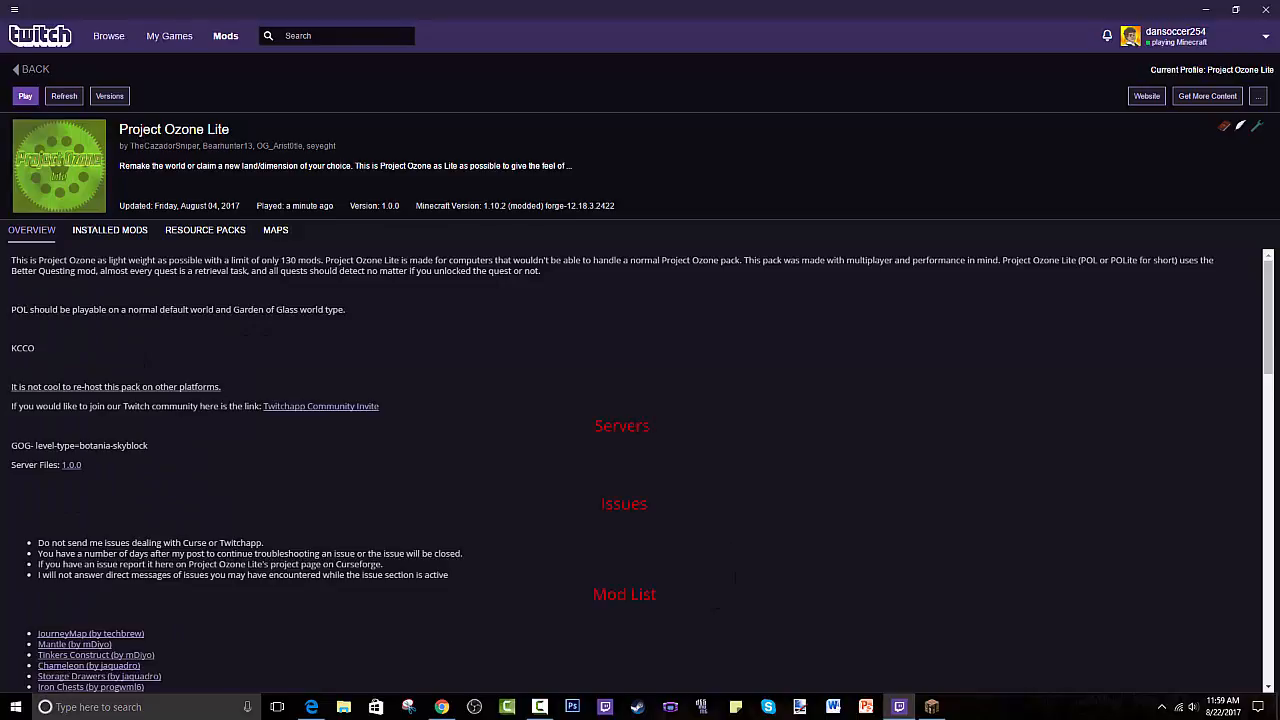
mouse_move(400, 306)
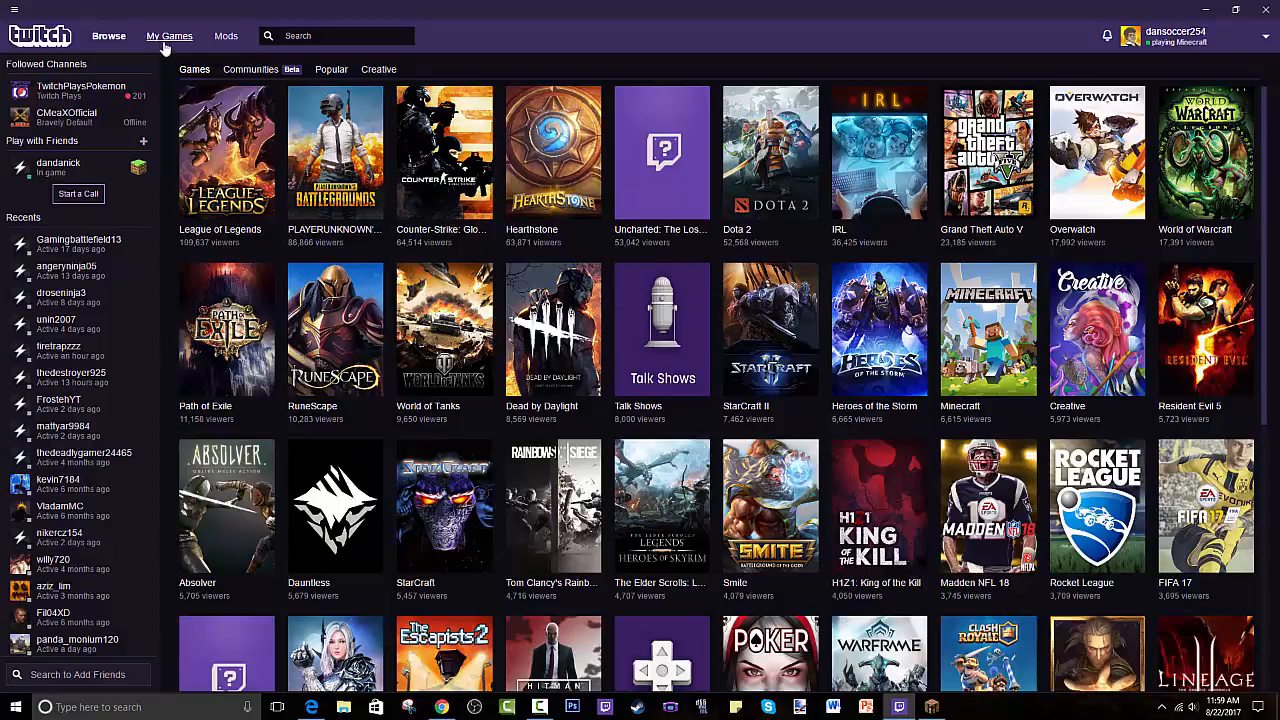
- View My Games > Mods showing Minecraft with 29 modpacks, then bring up Google in Edge
left_click(168, 36)
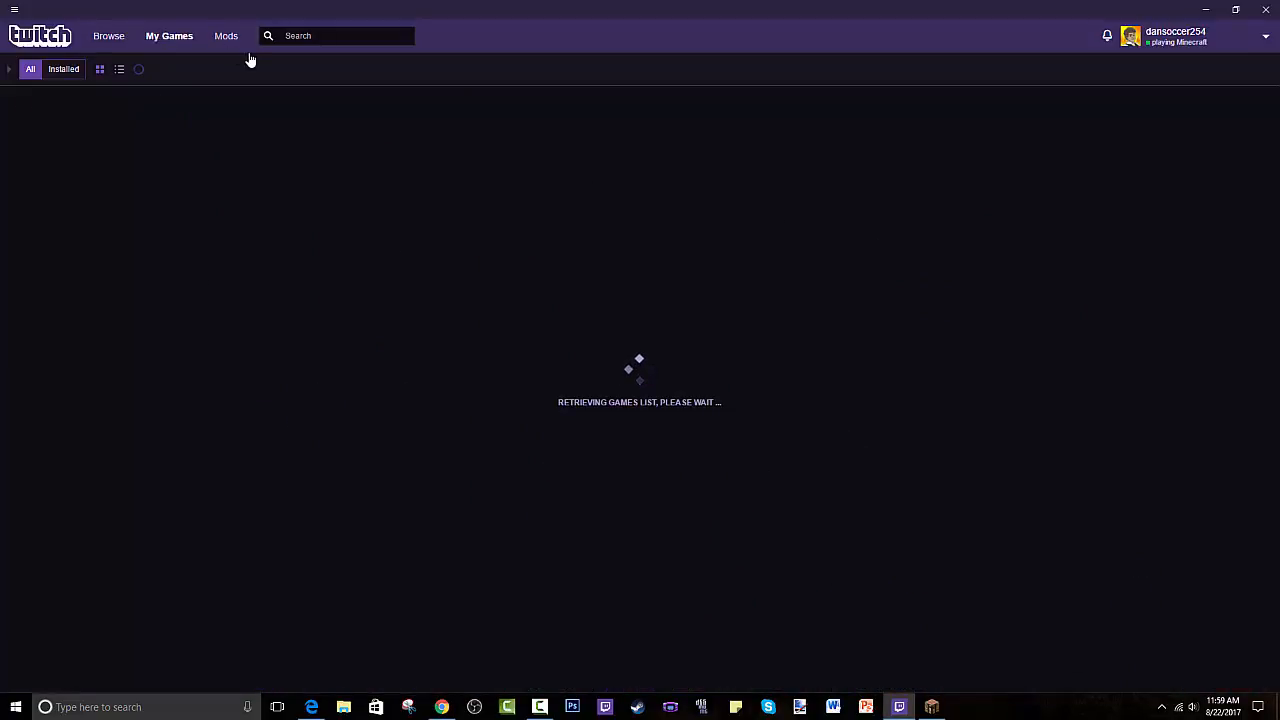
left_click(224, 36)
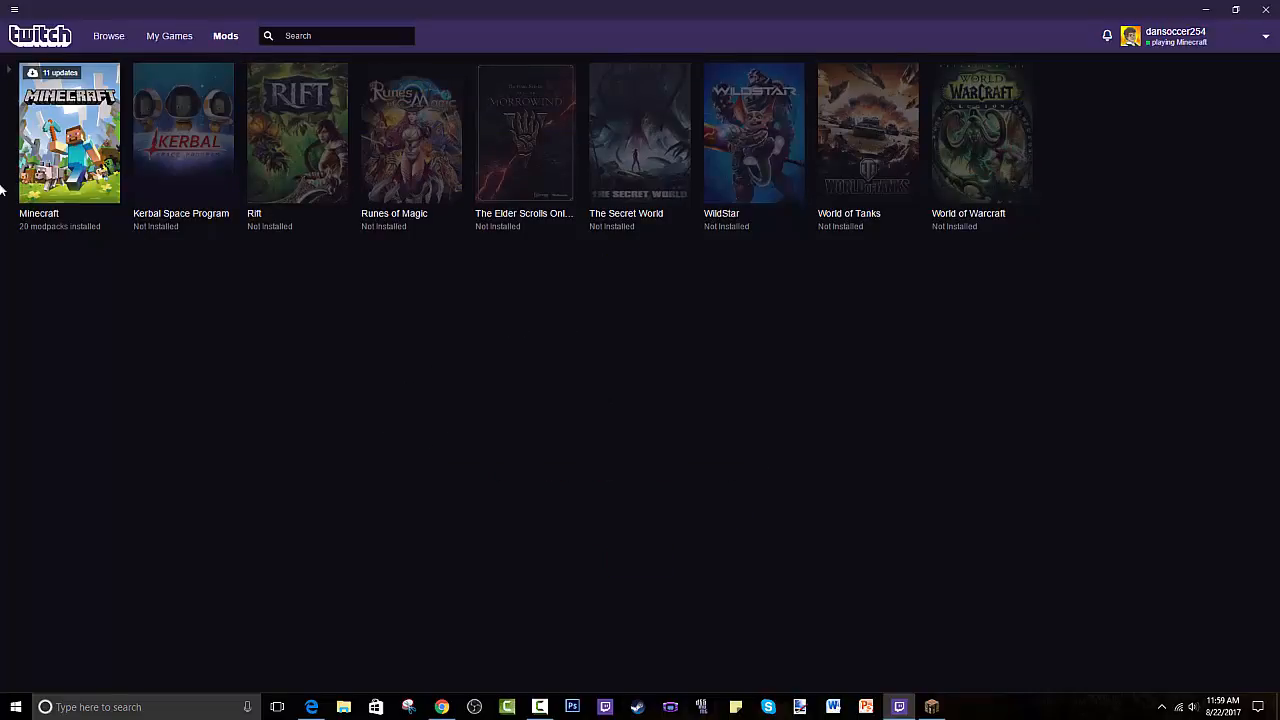
mouse_move(30, 138)
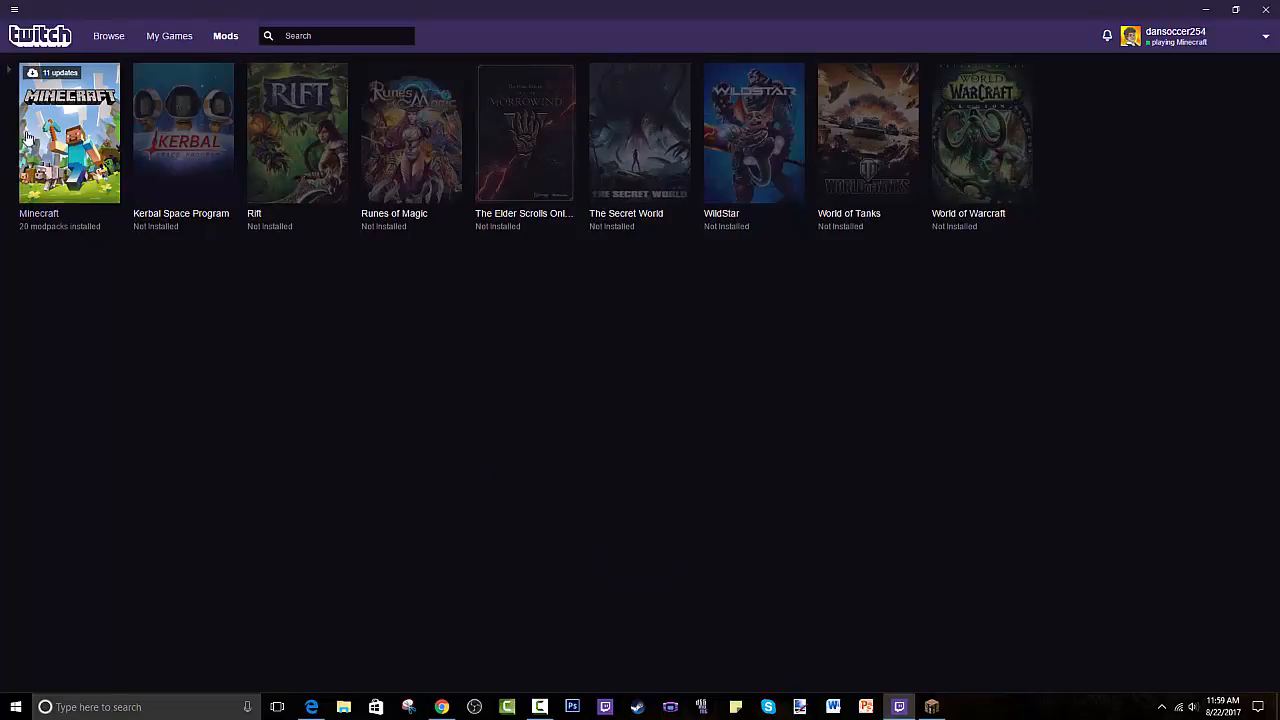
left_click(68, 132)
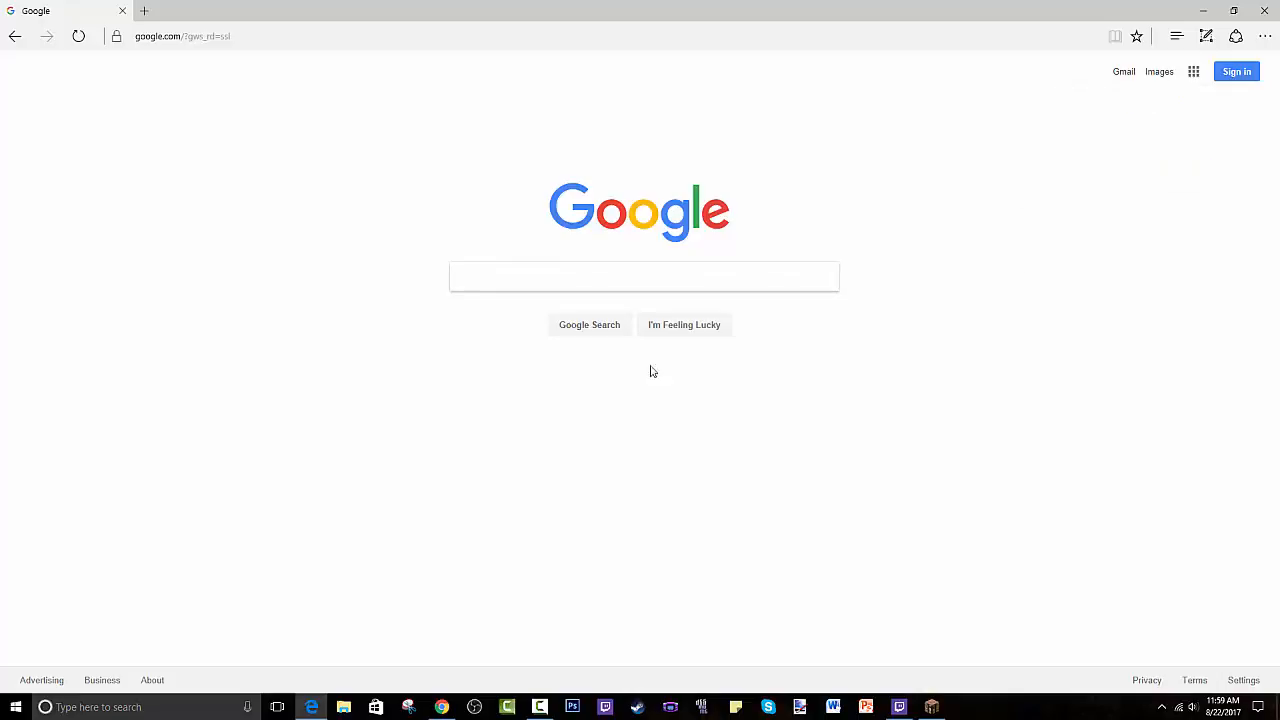
- Search Google for 'twitch desktop app' via the suggestion
type("twitch des")
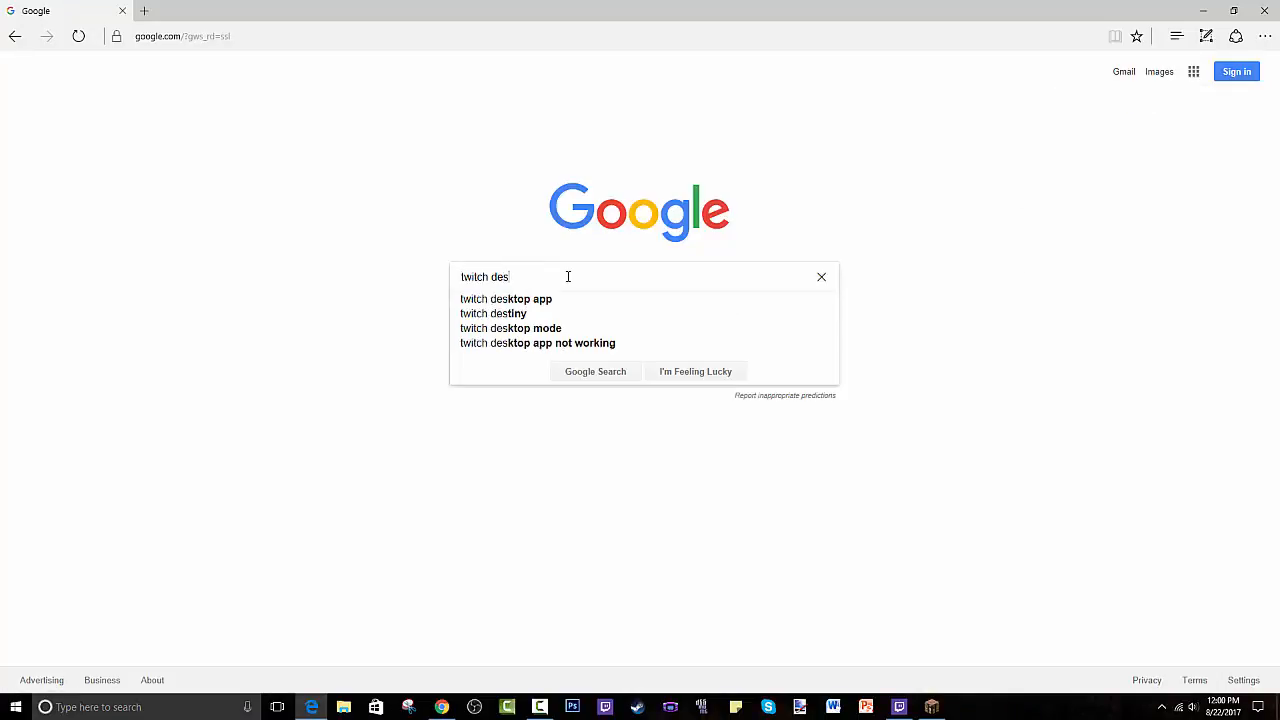
left_click(506, 300)
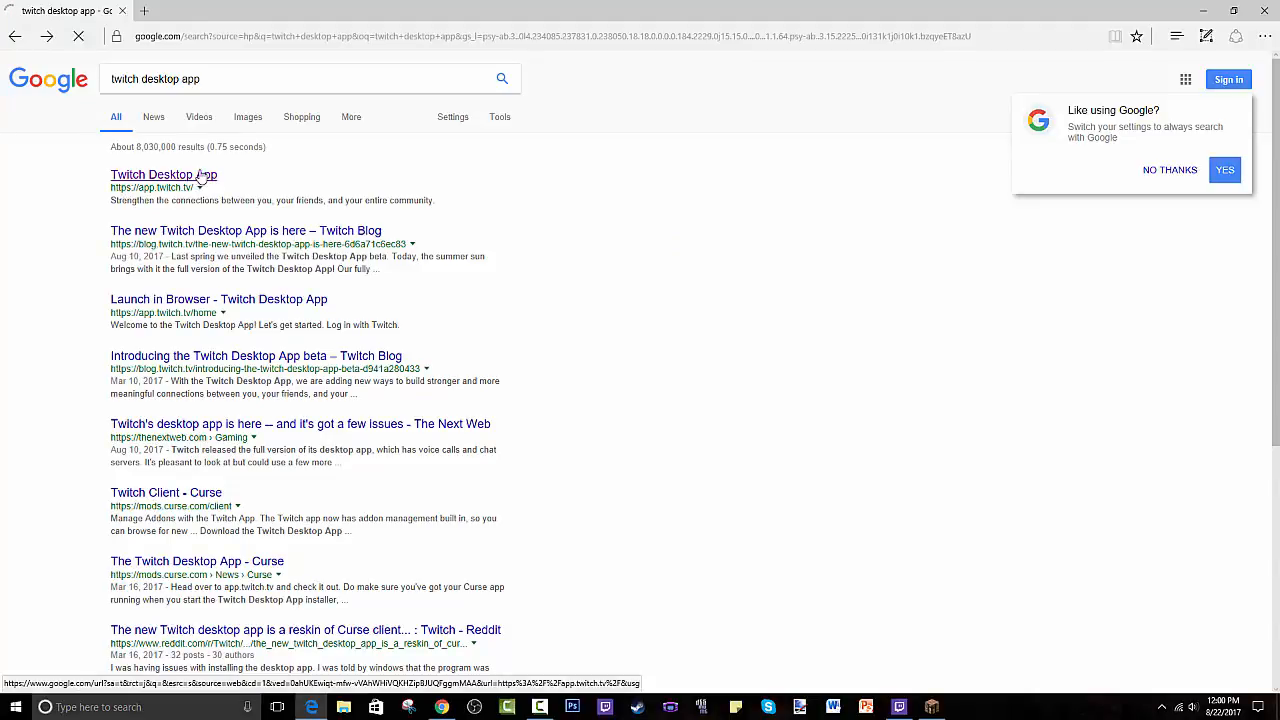
left_click(164, 174)
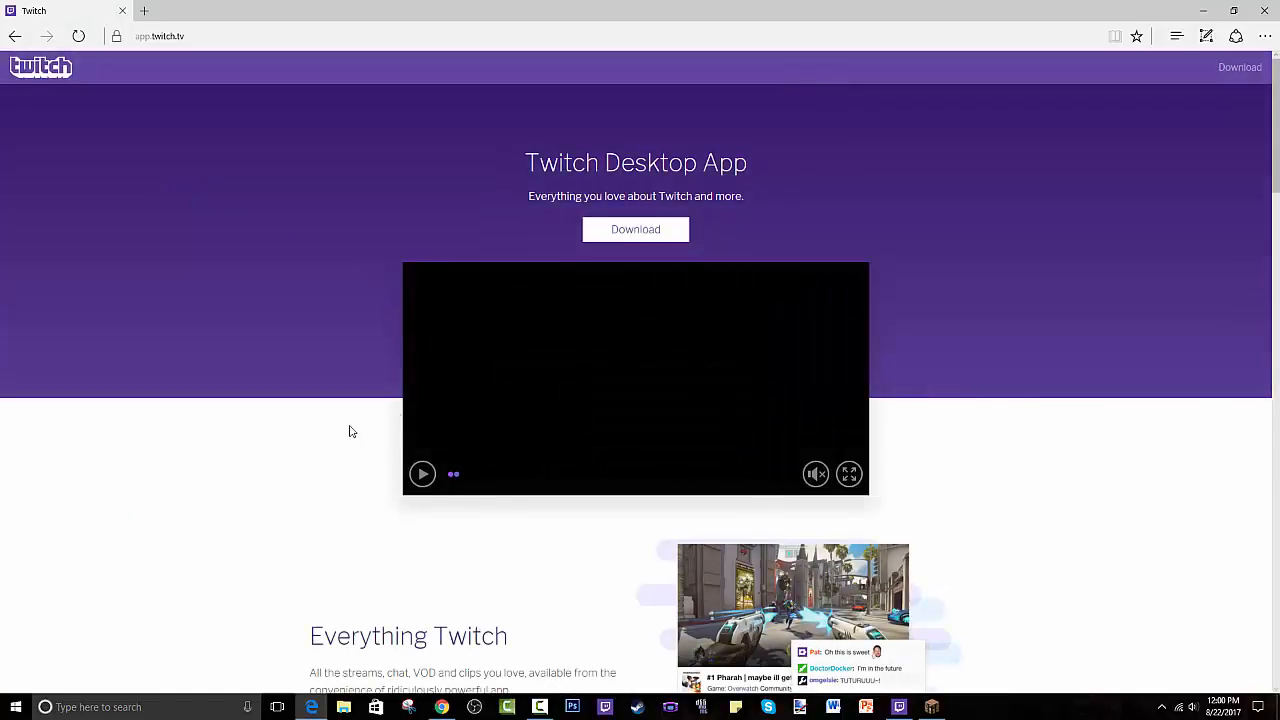
scroll("down", 3)
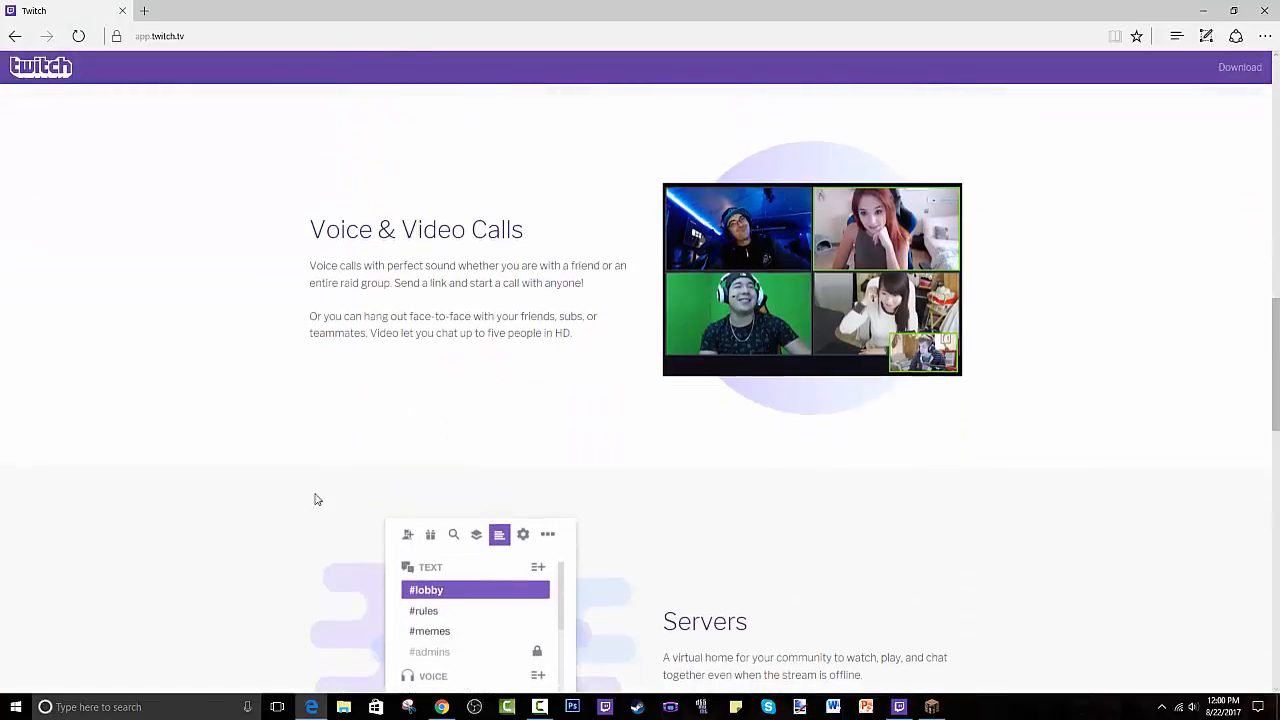
scroll("down", 3)
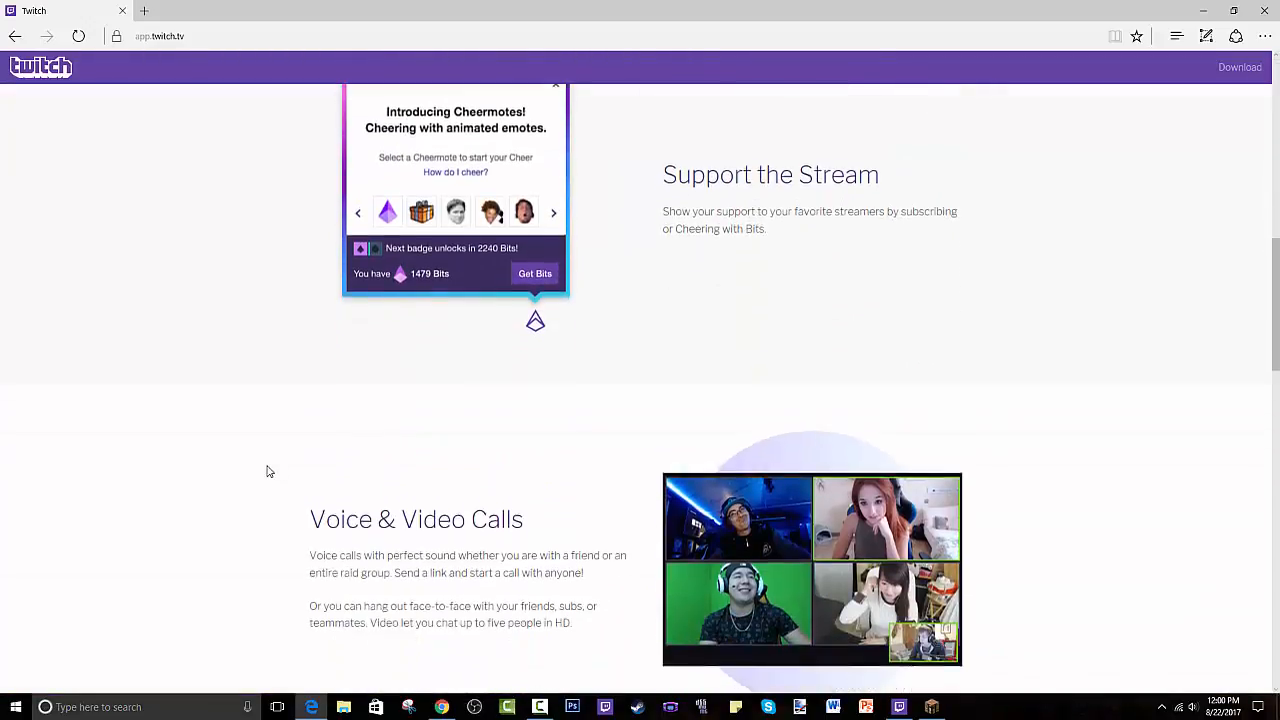
scroll("down", 3)
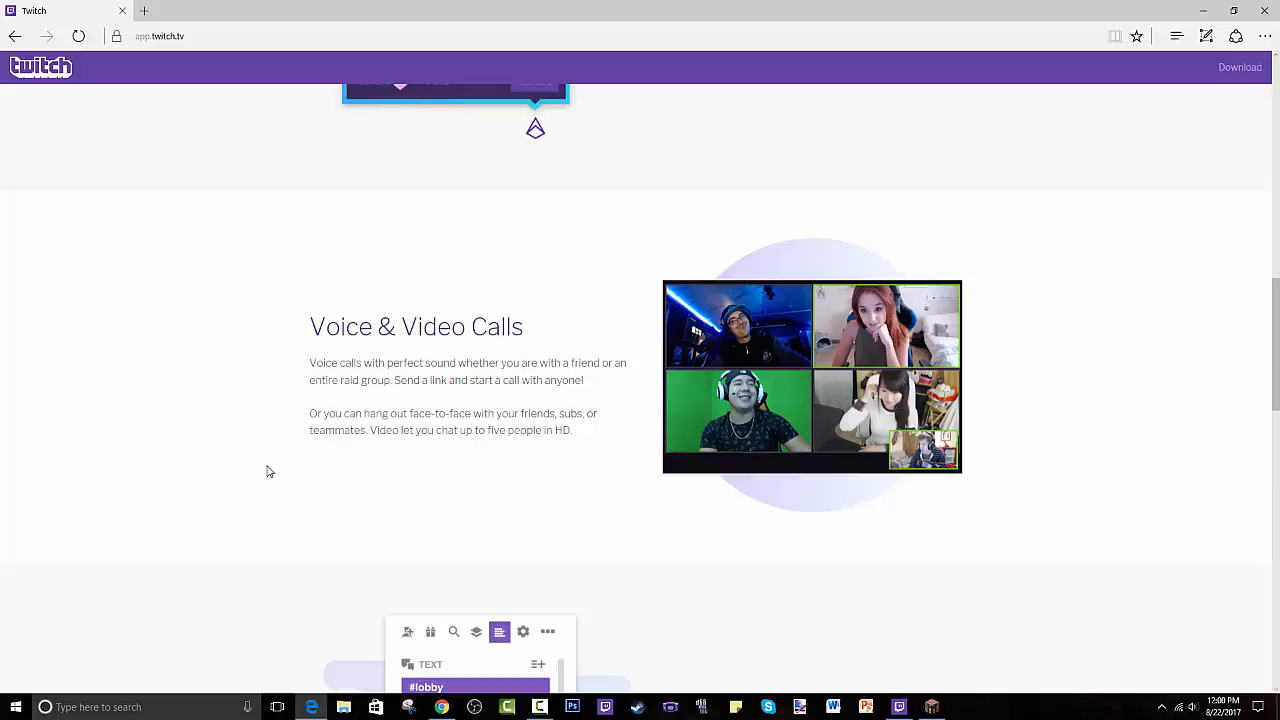
scroll("down", 3)
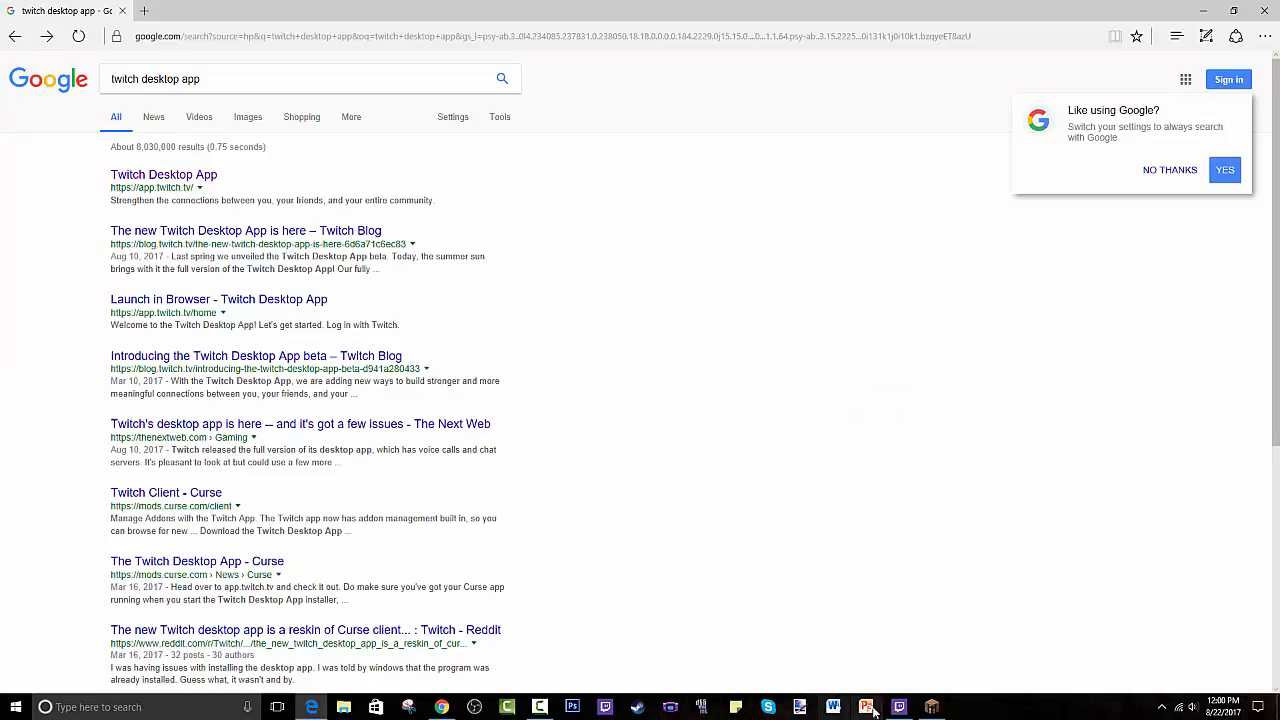
- Bring the Twitch app forward on Minecraft's My Modpacks with Project Ozone Lite installed
left_click(898, 708)
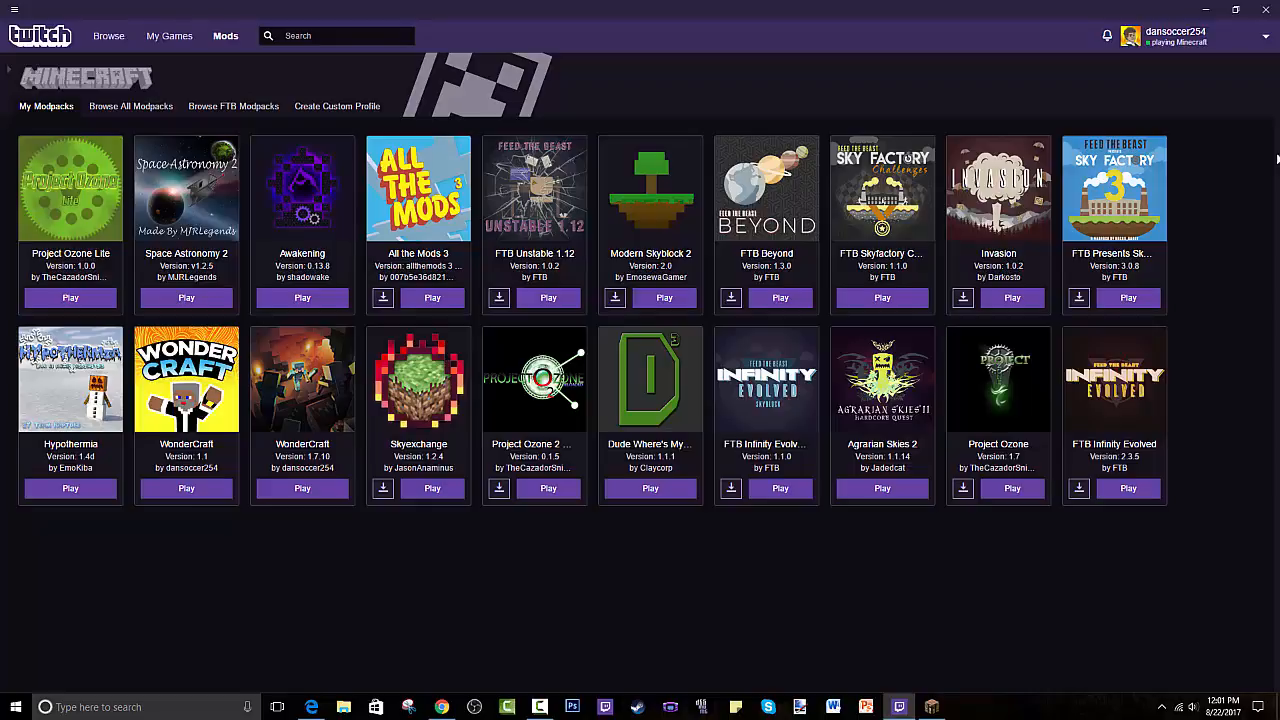
mouse_move(962, 96)
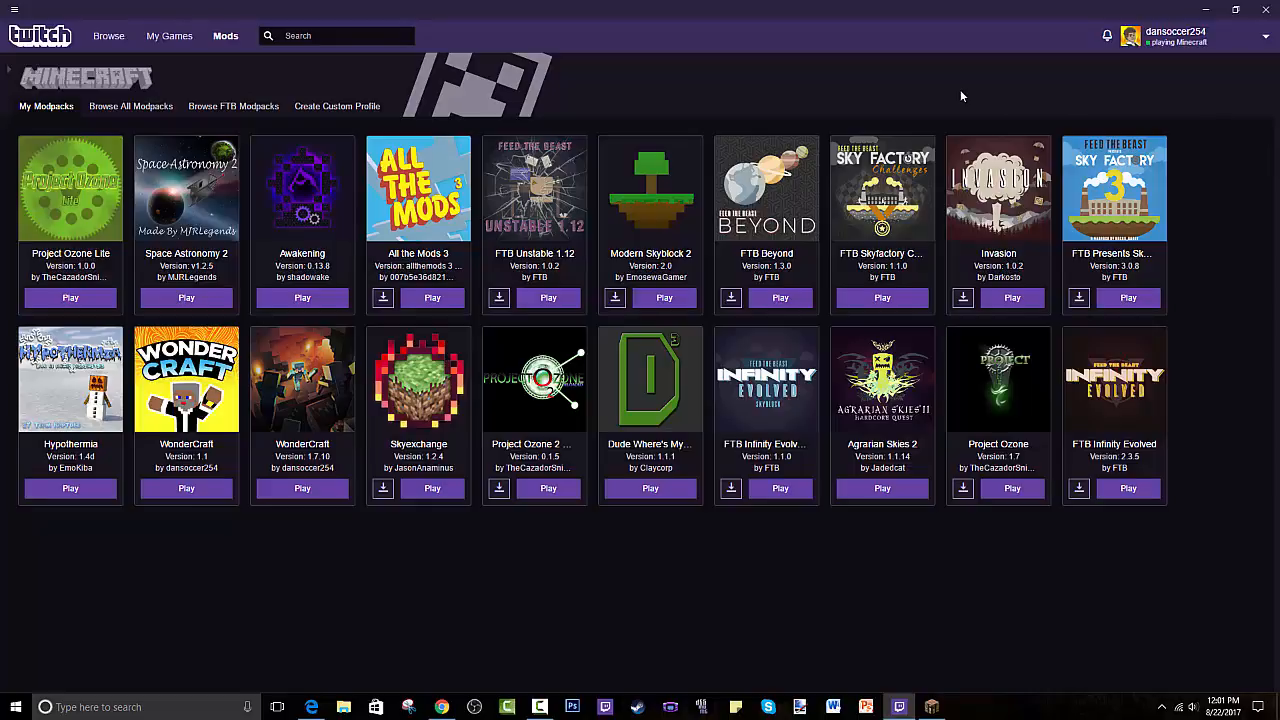
mouse_move(1016, 102)
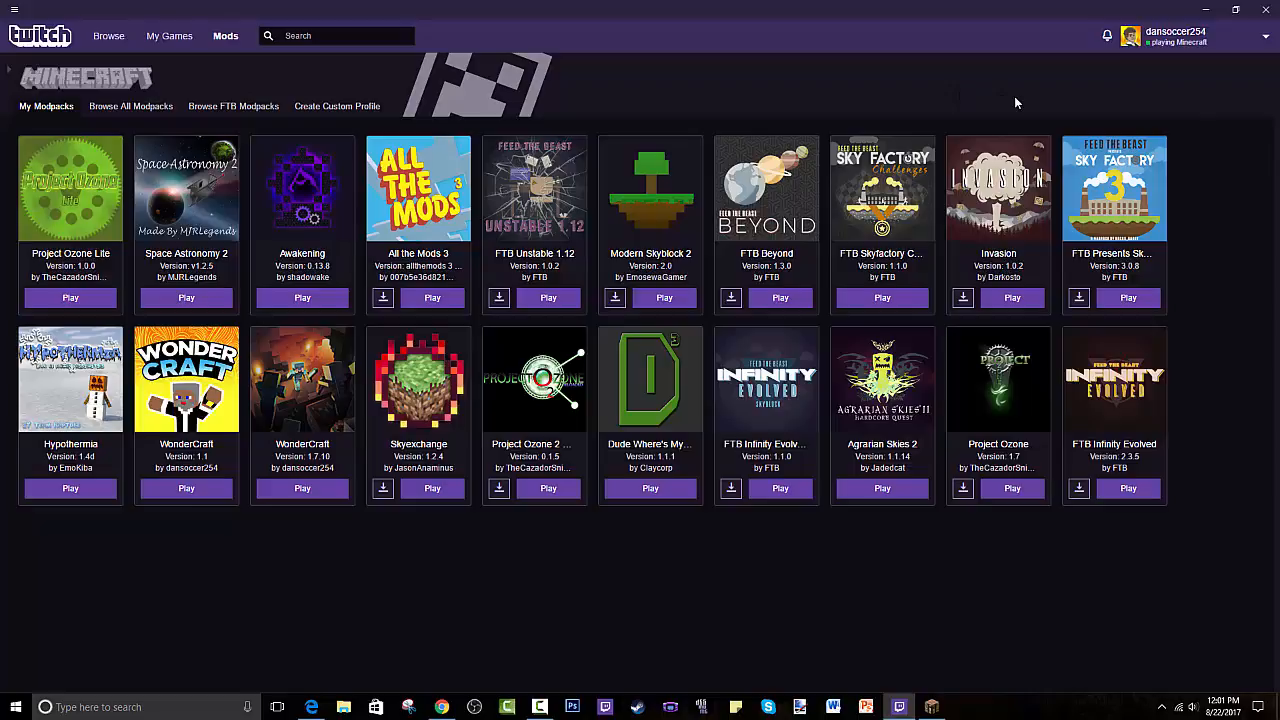
mouse_move(700, 32)
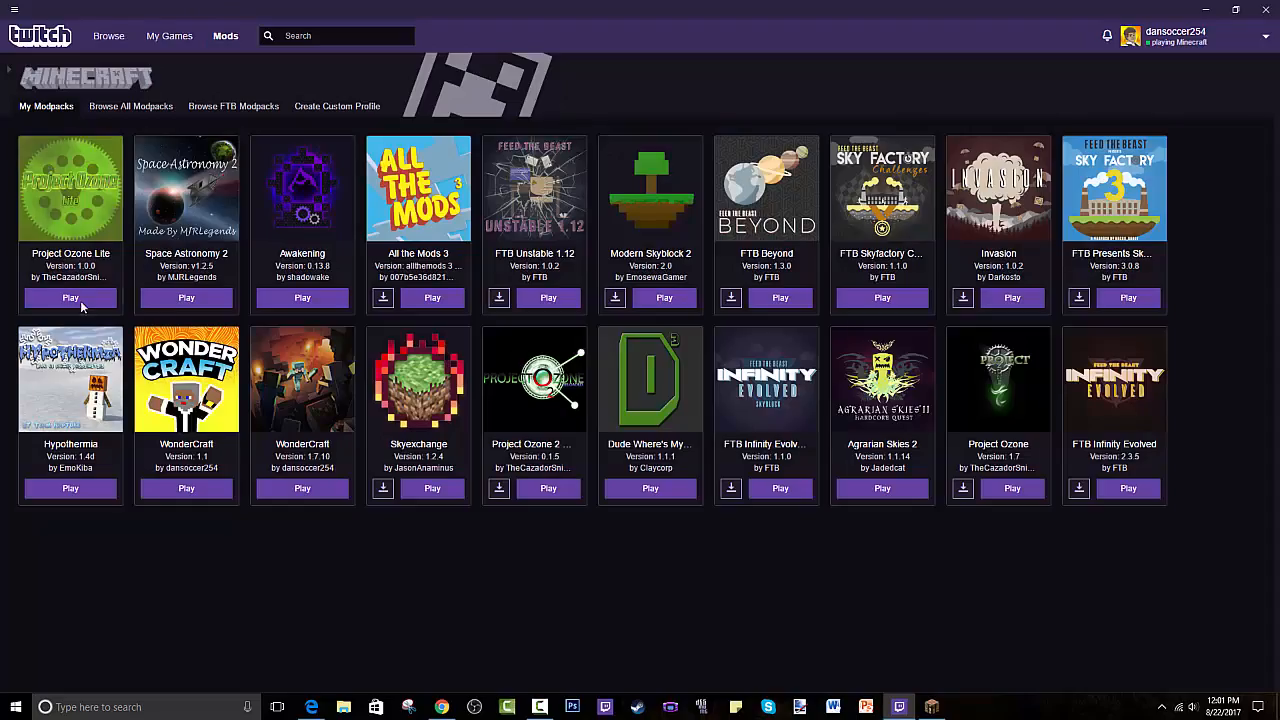
mouse_move(536, 608)
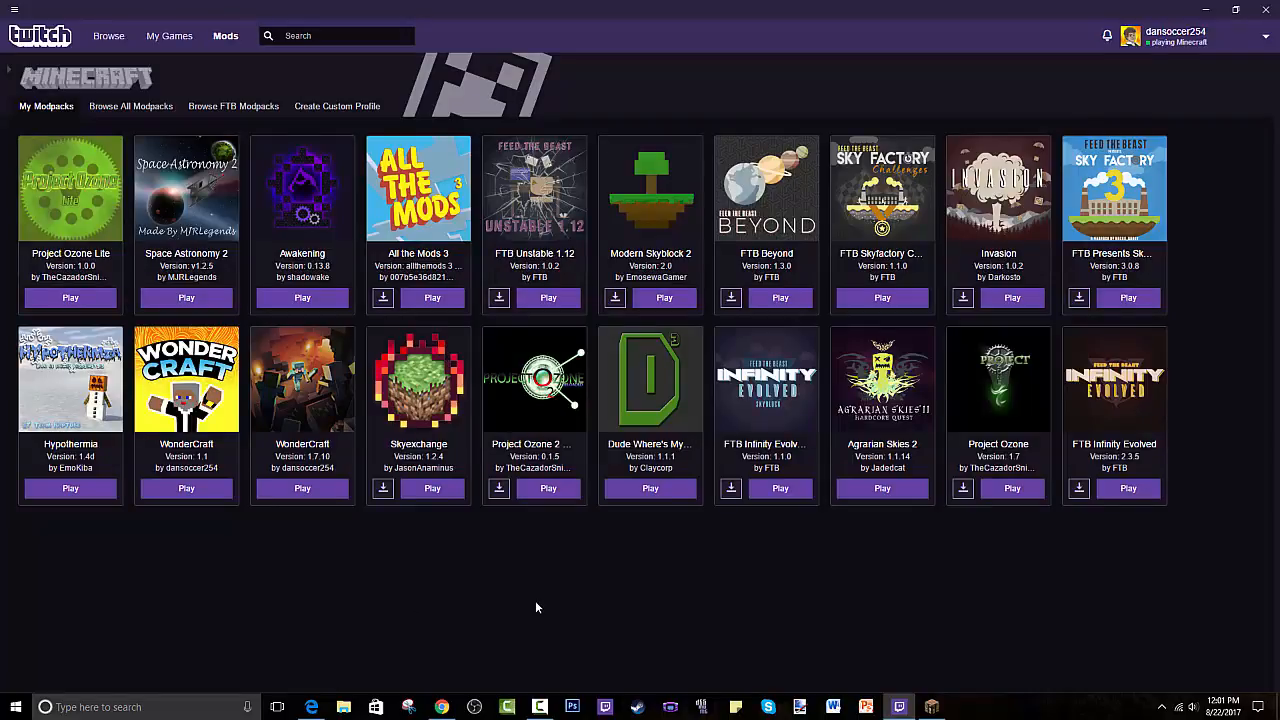
mouse_move(452, 608)
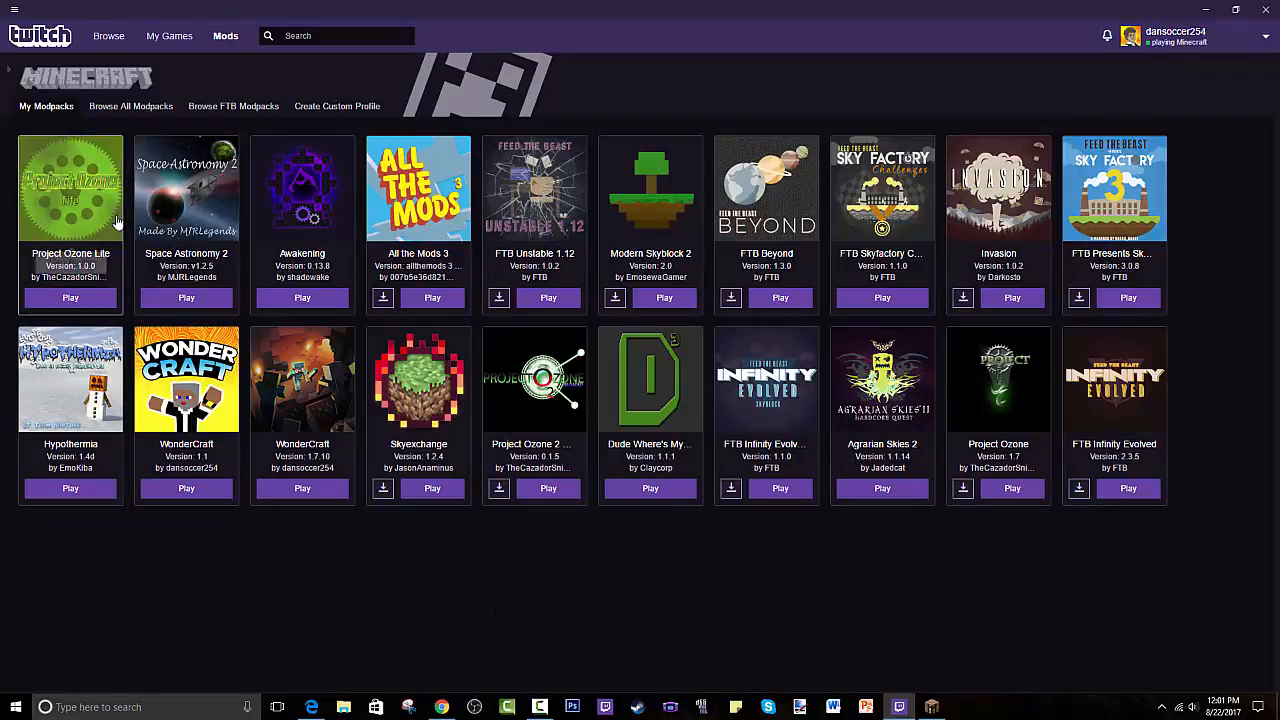
mouse_move(1004, 22)
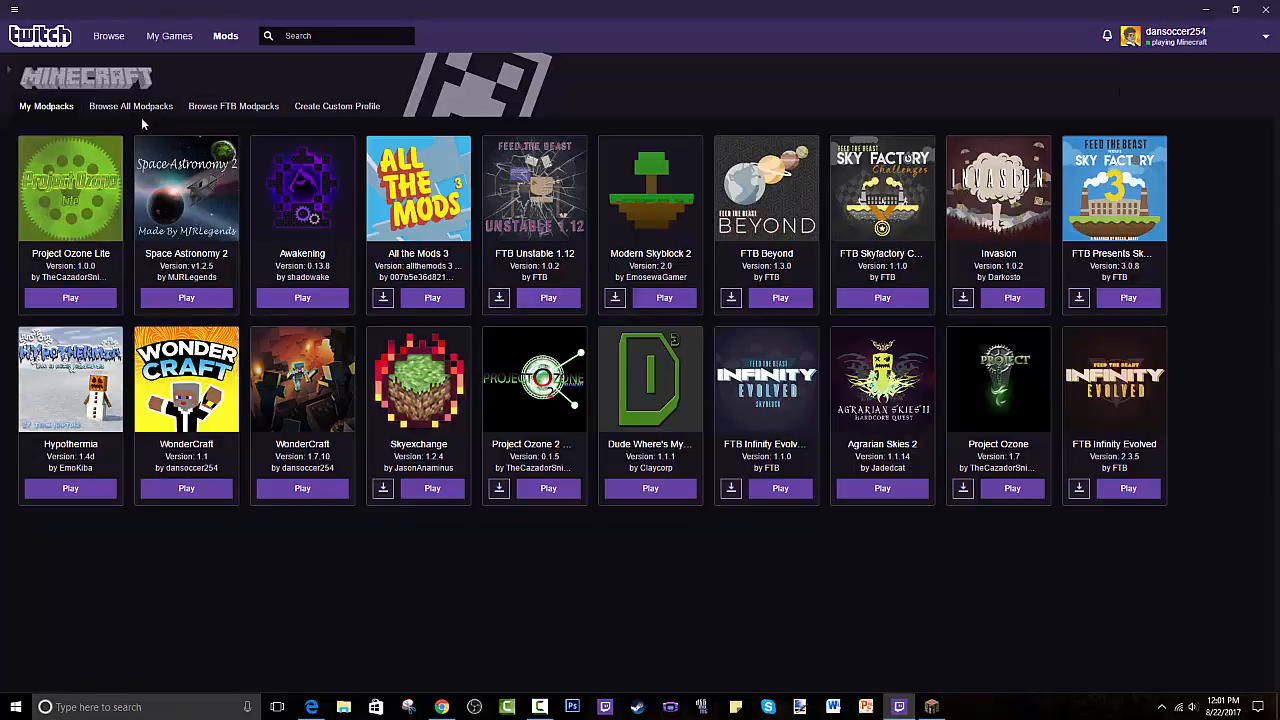
mouse_move(236, 108)
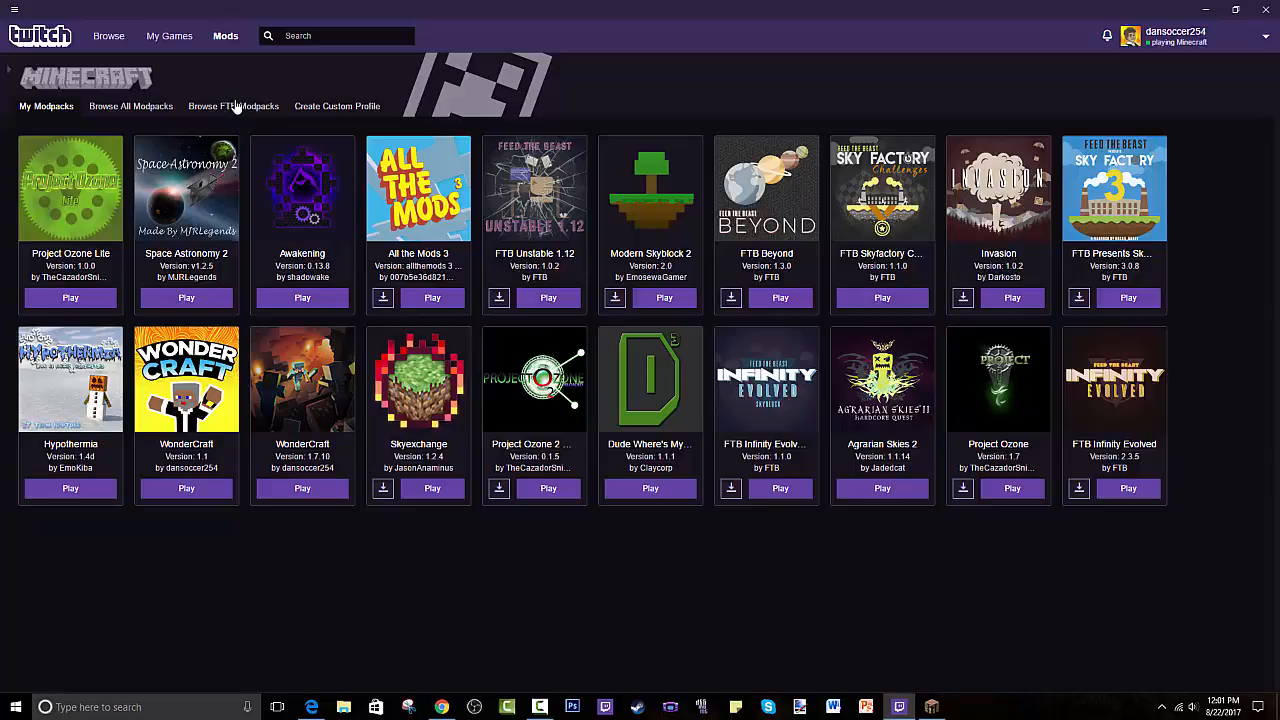
mouse_move(336, 106)
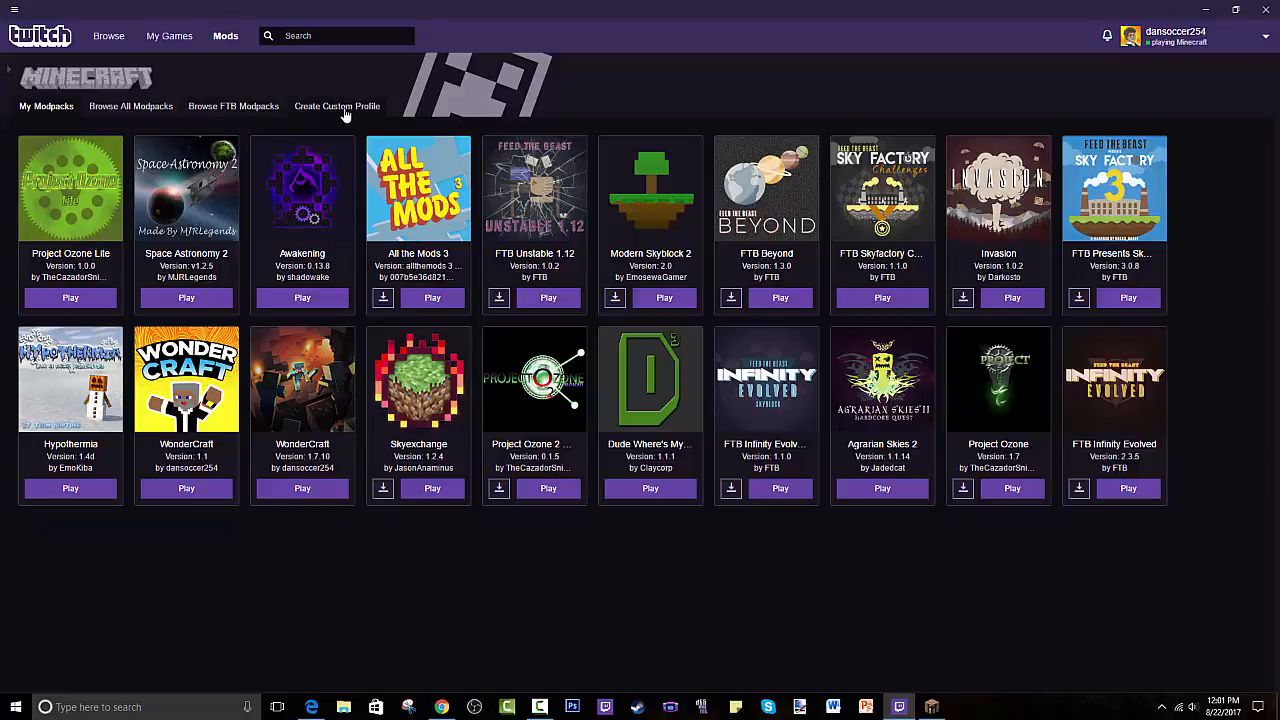
mouse_move(344, 124)
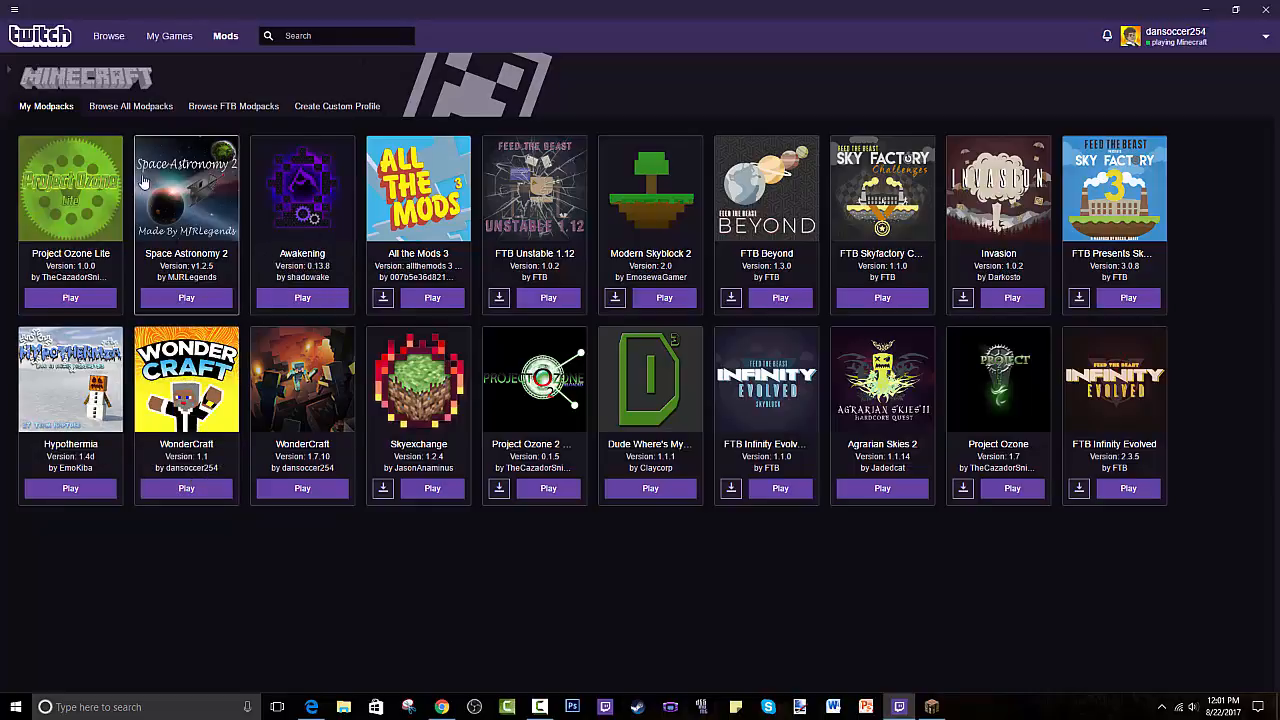
- Scroll through Browse All Modpacks and start searching for 'pro'
left_click(130, 106)
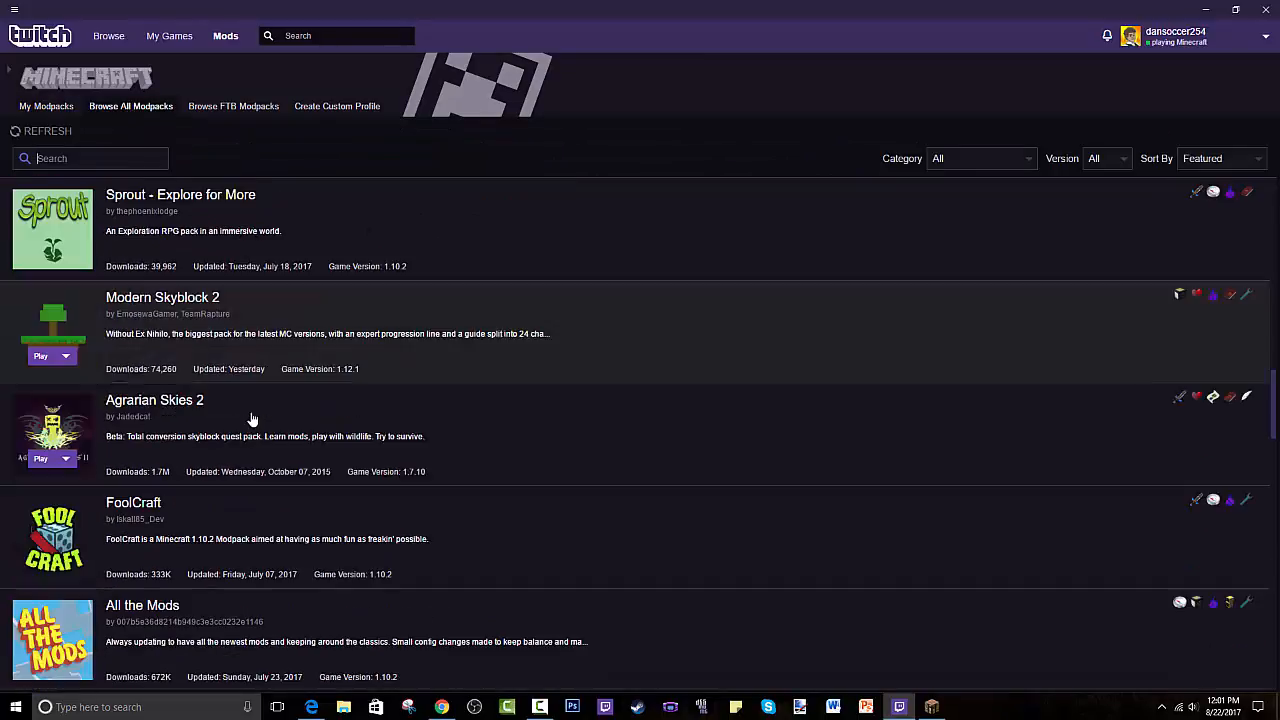
scroll("down", 3)
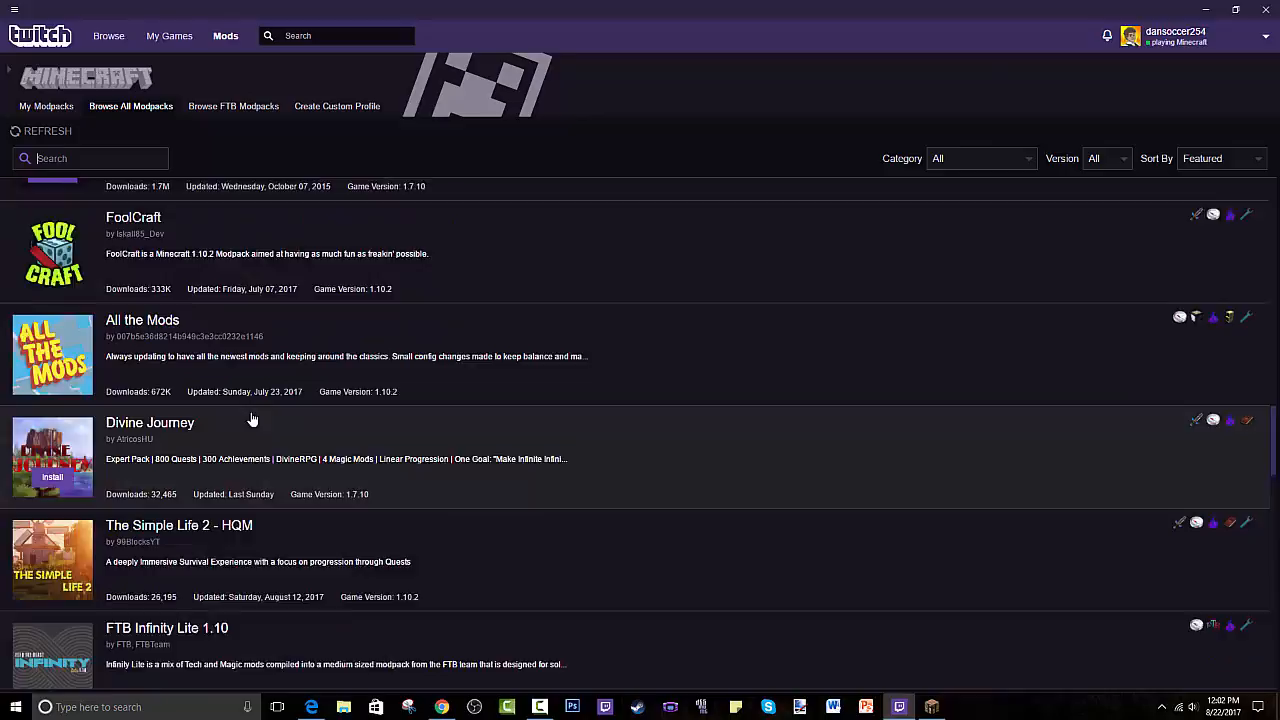
scroll("down", 3)
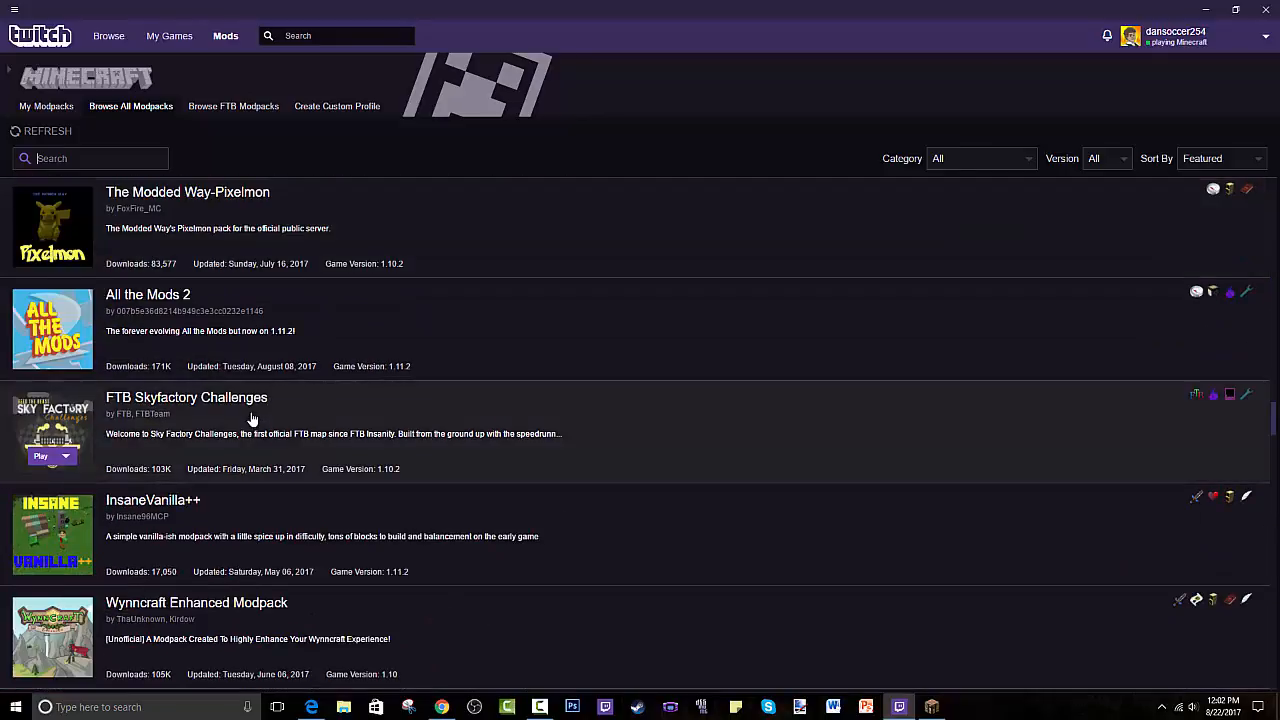
scroll("down", 3)
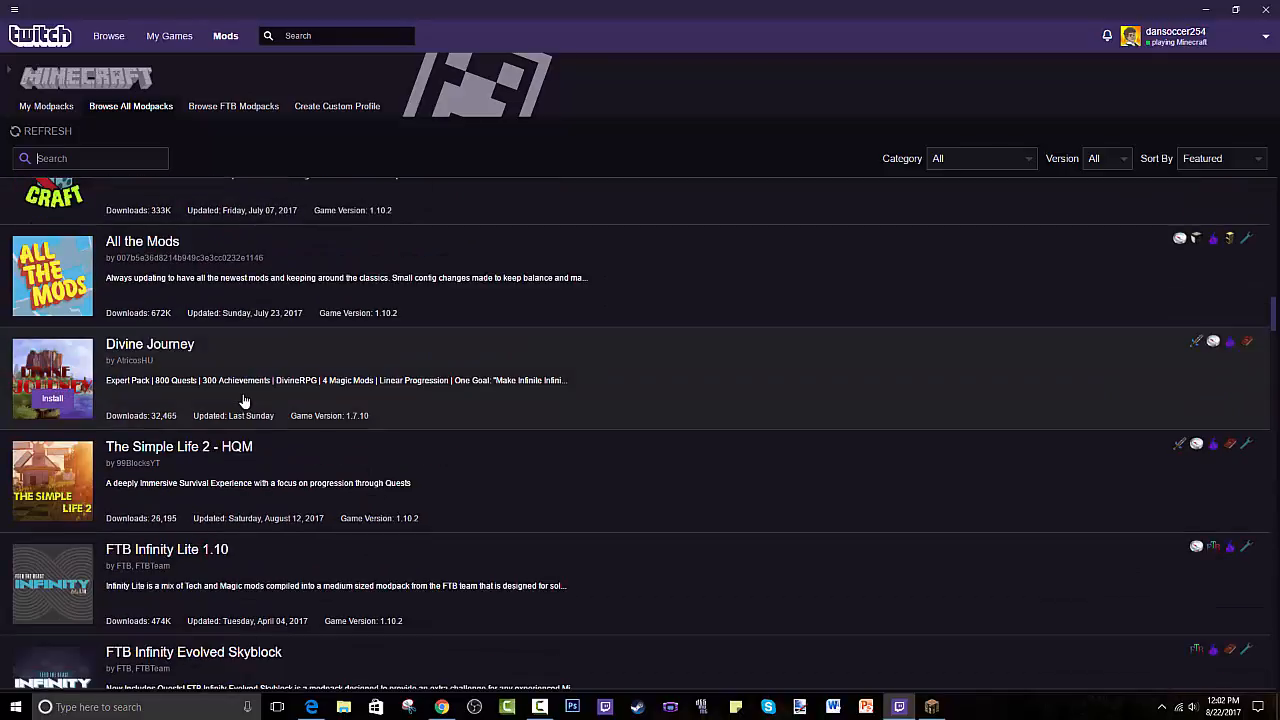
scroll("down", 3)
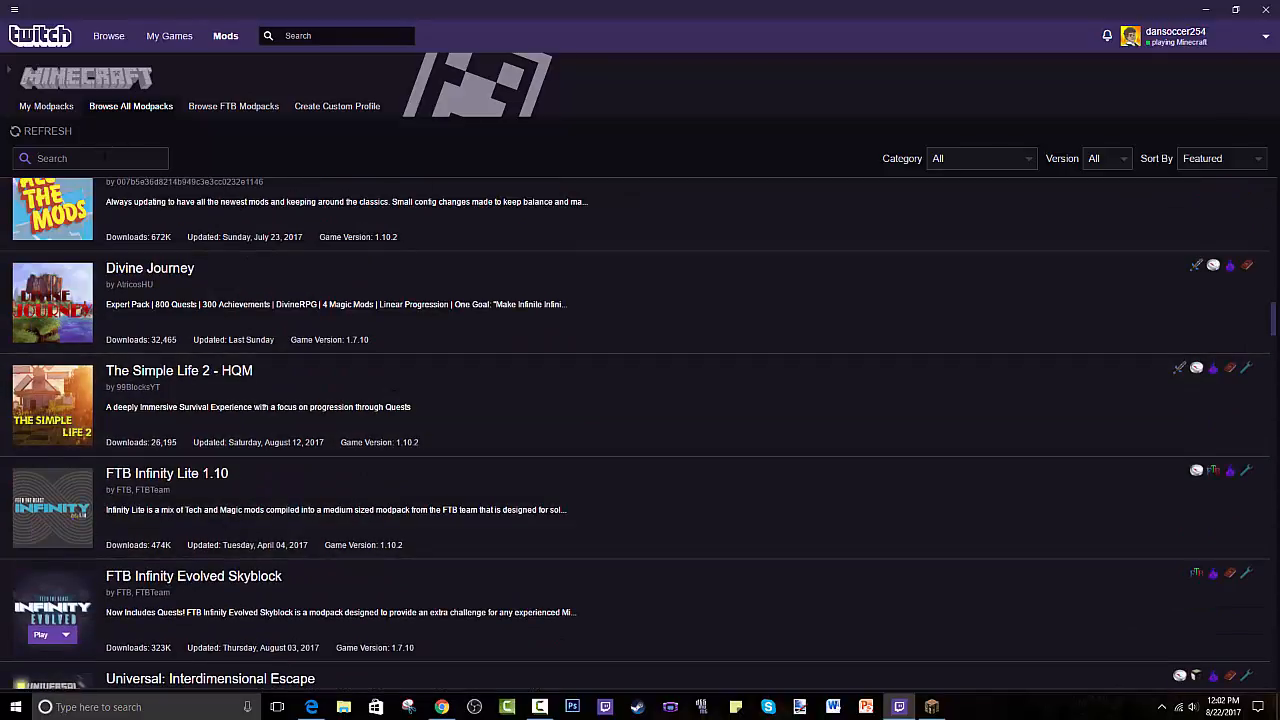
type("project ozo")
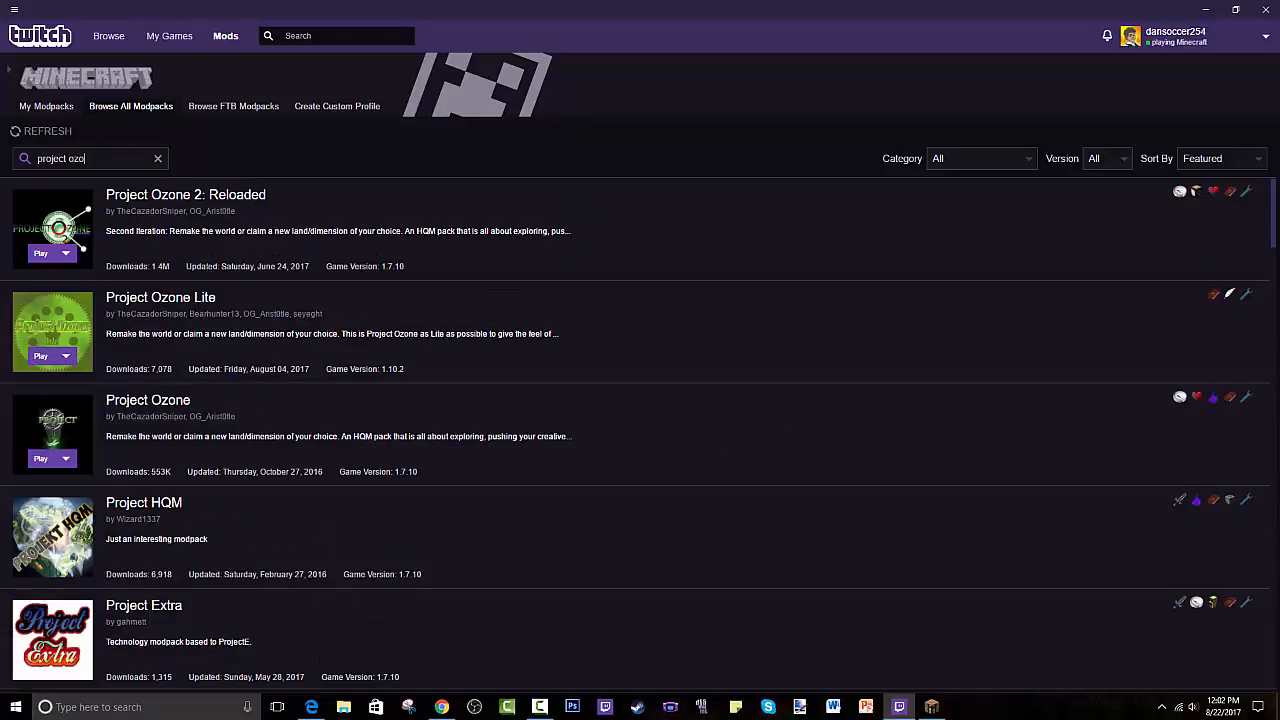
- Finish the 'project ozone' search, narrowing the catalogue to three Project Ozone packs
type("ne")
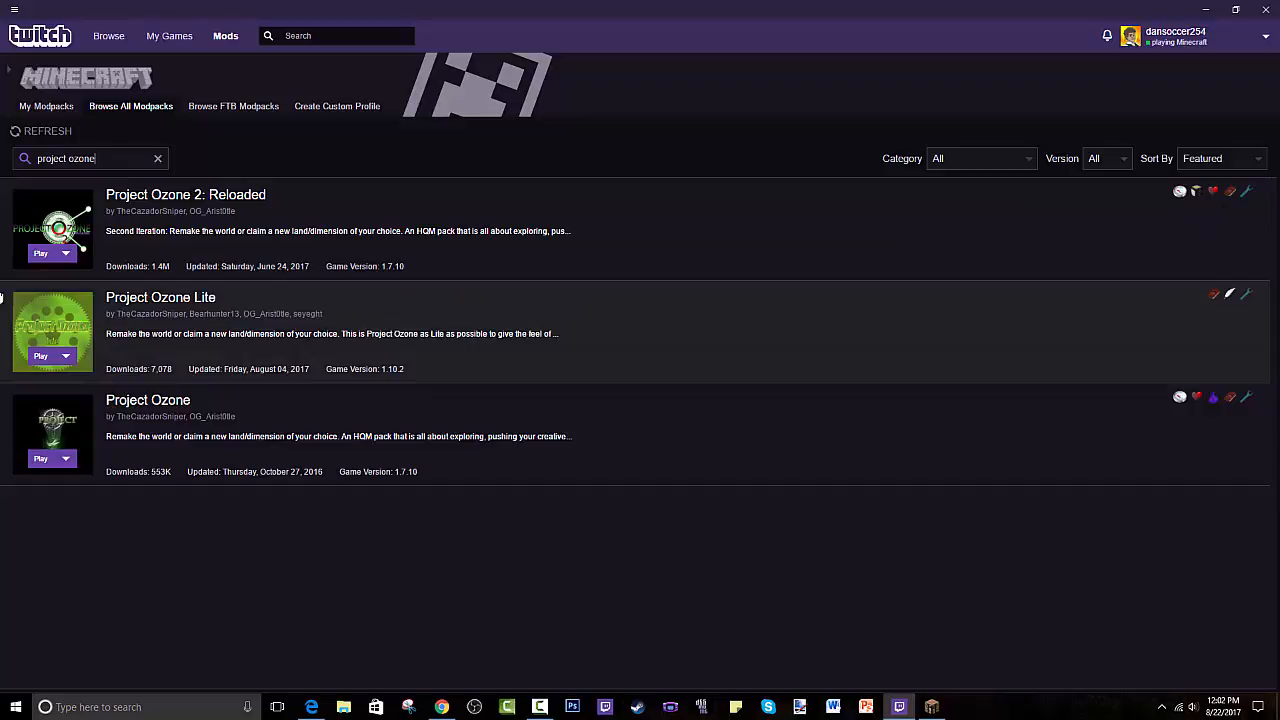
left_click(160, 296)
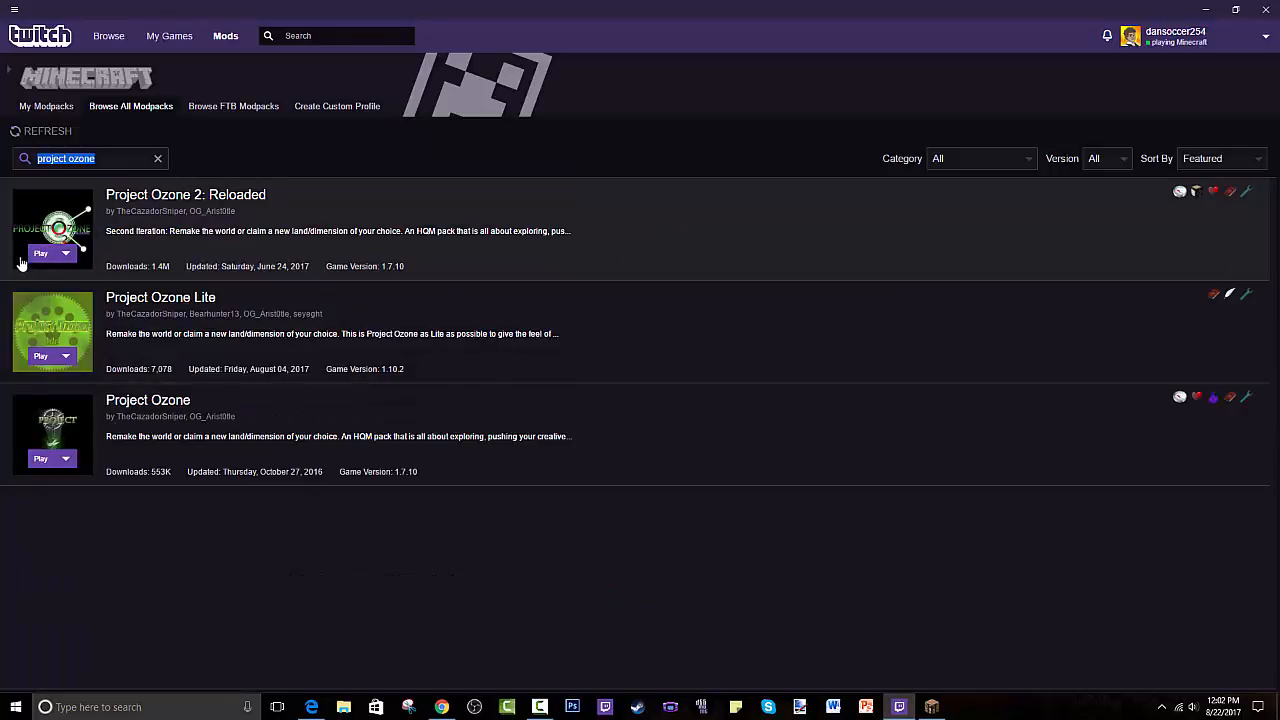
mouse_move(98, 248)
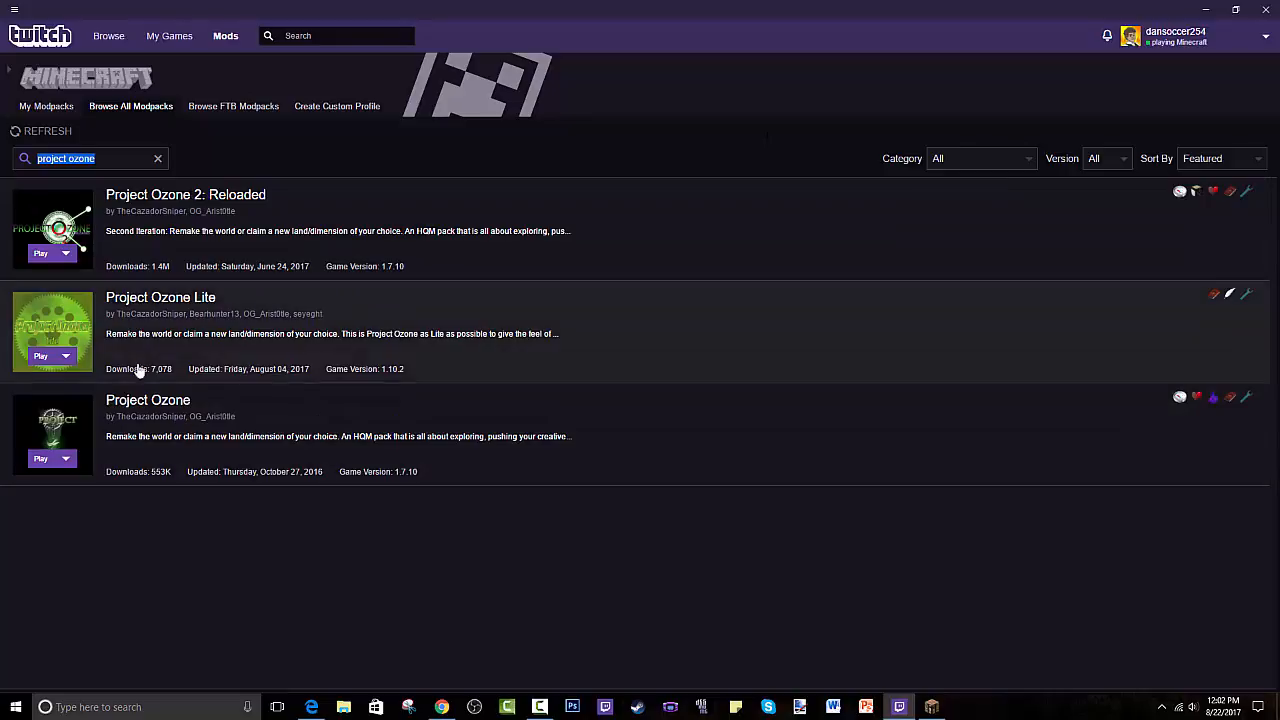
mouse_move(48, 376)
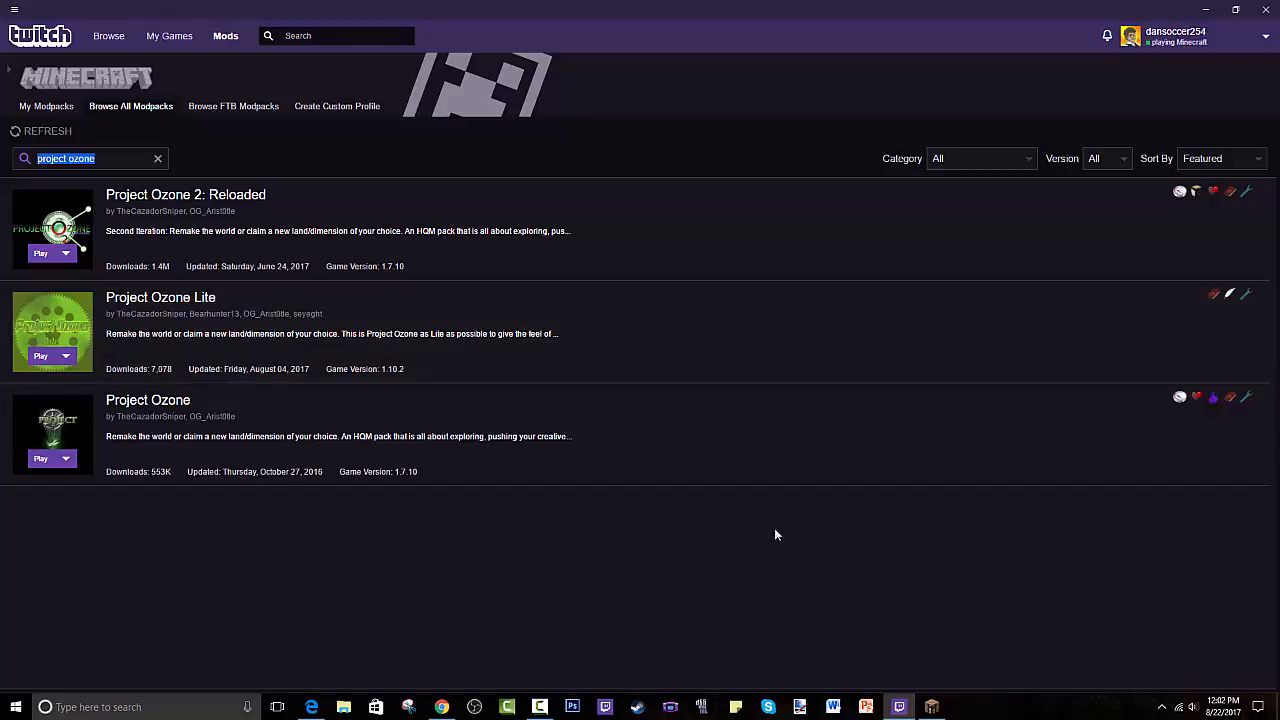
left_click(40, 356)
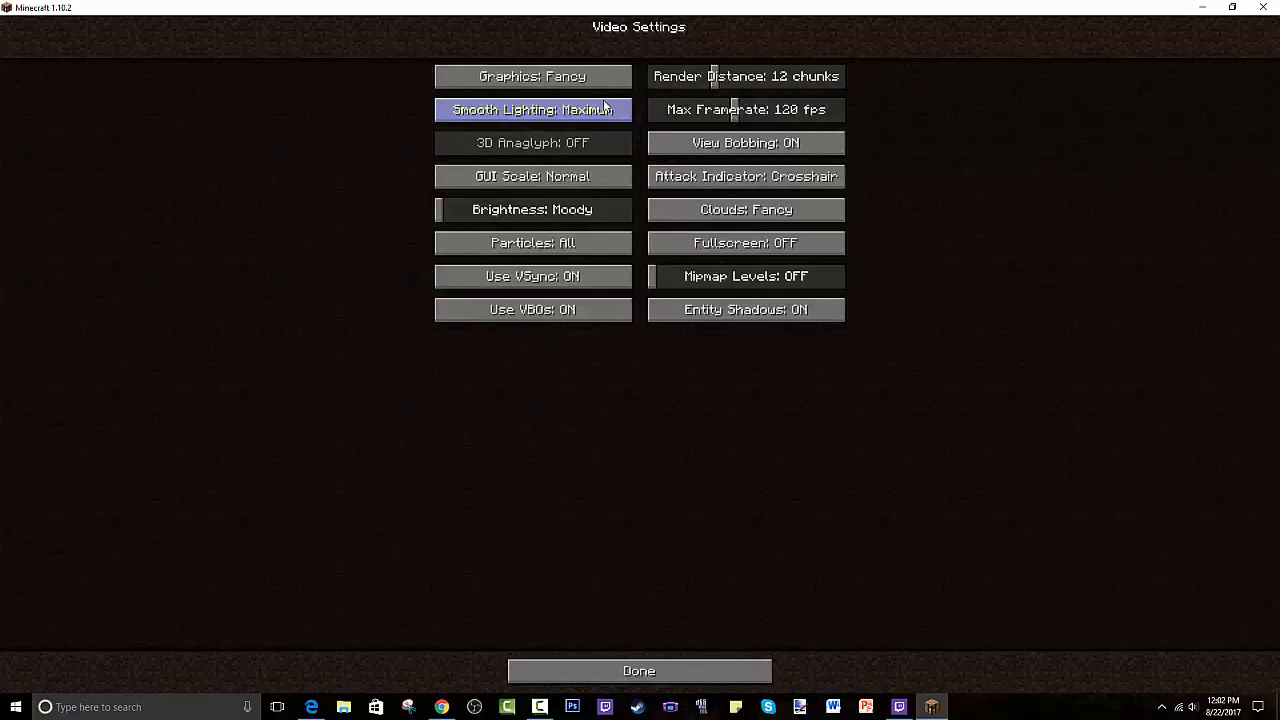
- Set Minecraft graphics to Fast and turn smooth lighting off
left_click(532, 176)
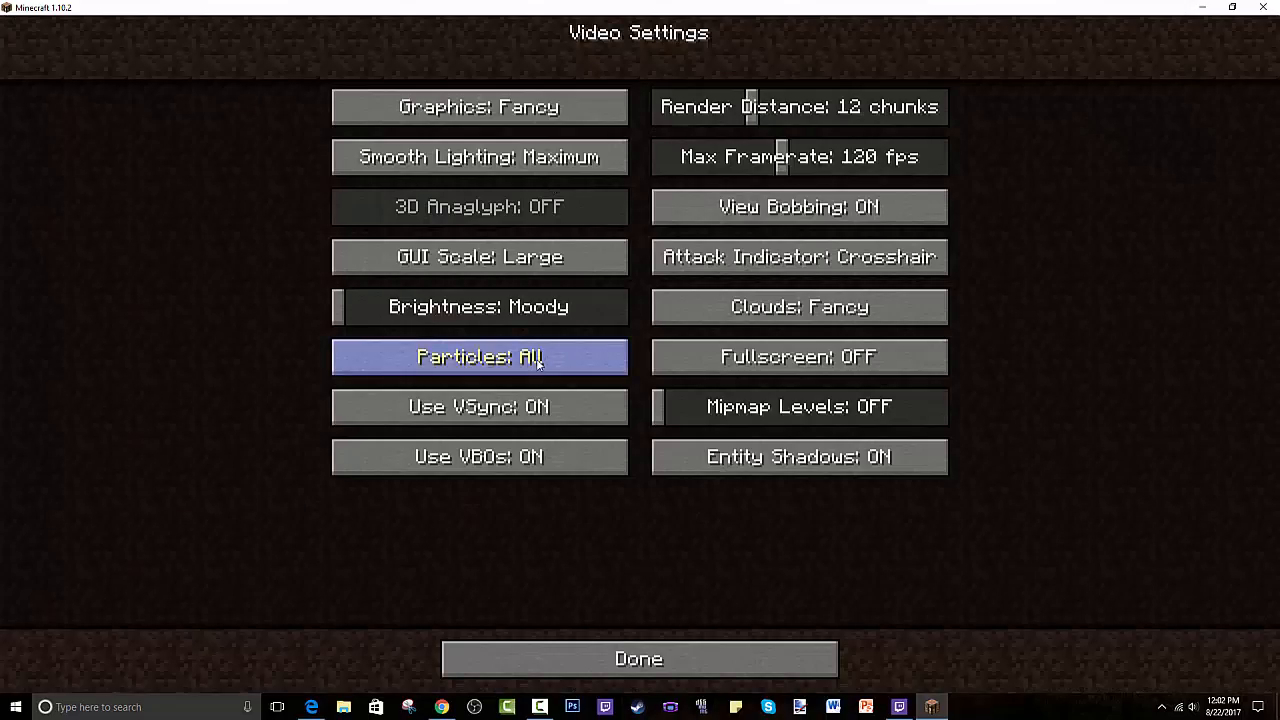
left_click(480, 108)
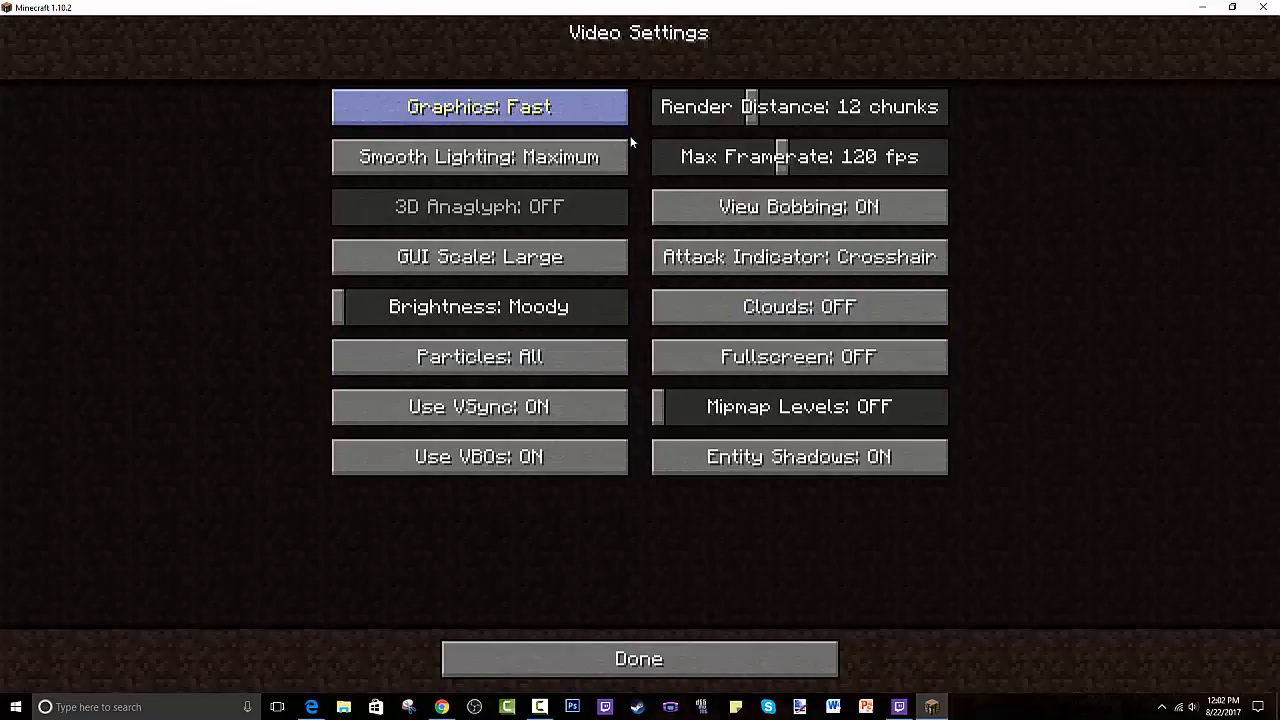
mouse_move(540, 168)
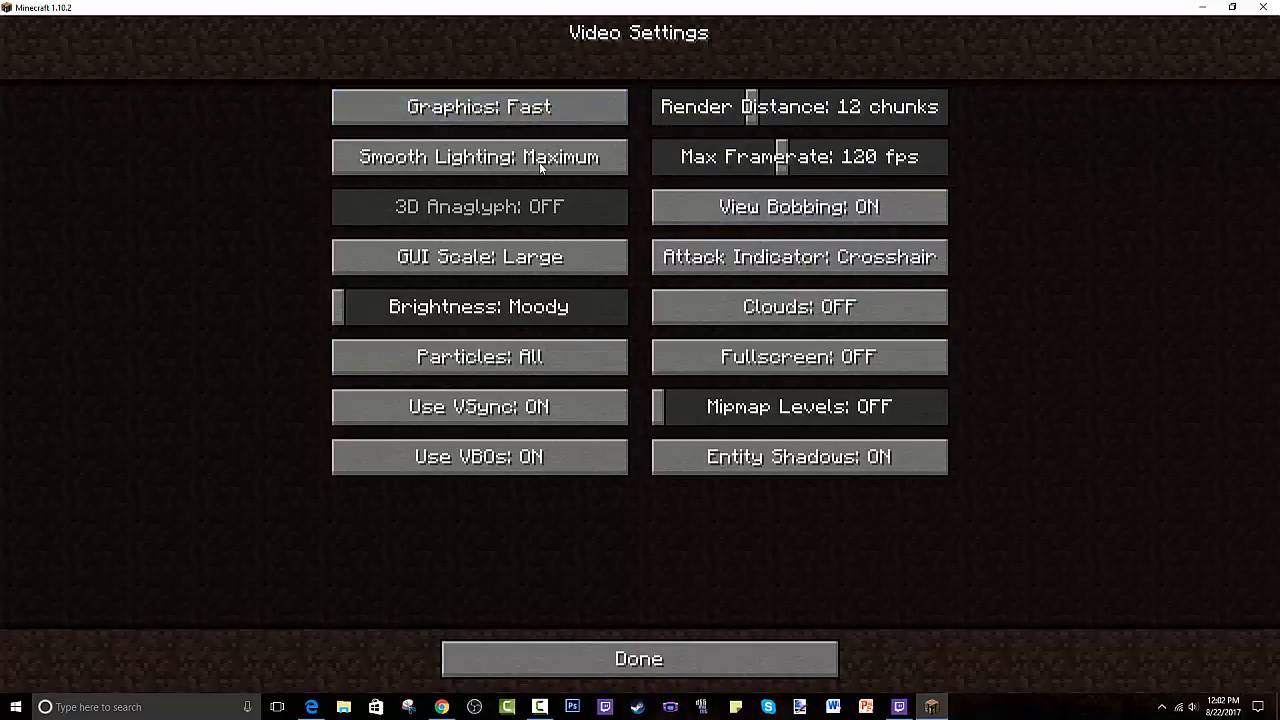
left_click(480, 156)
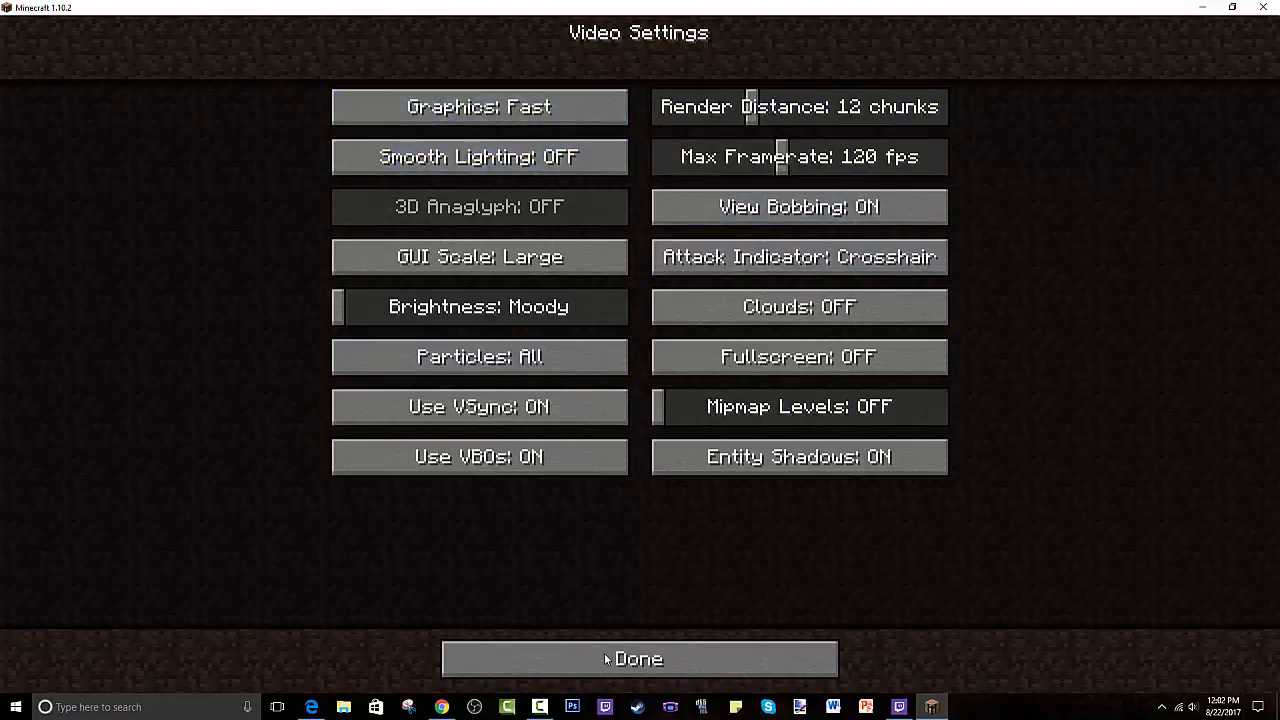
- Lower the Weather sound to 6% in Music & Sounds and confirm
left_click(638, 658)
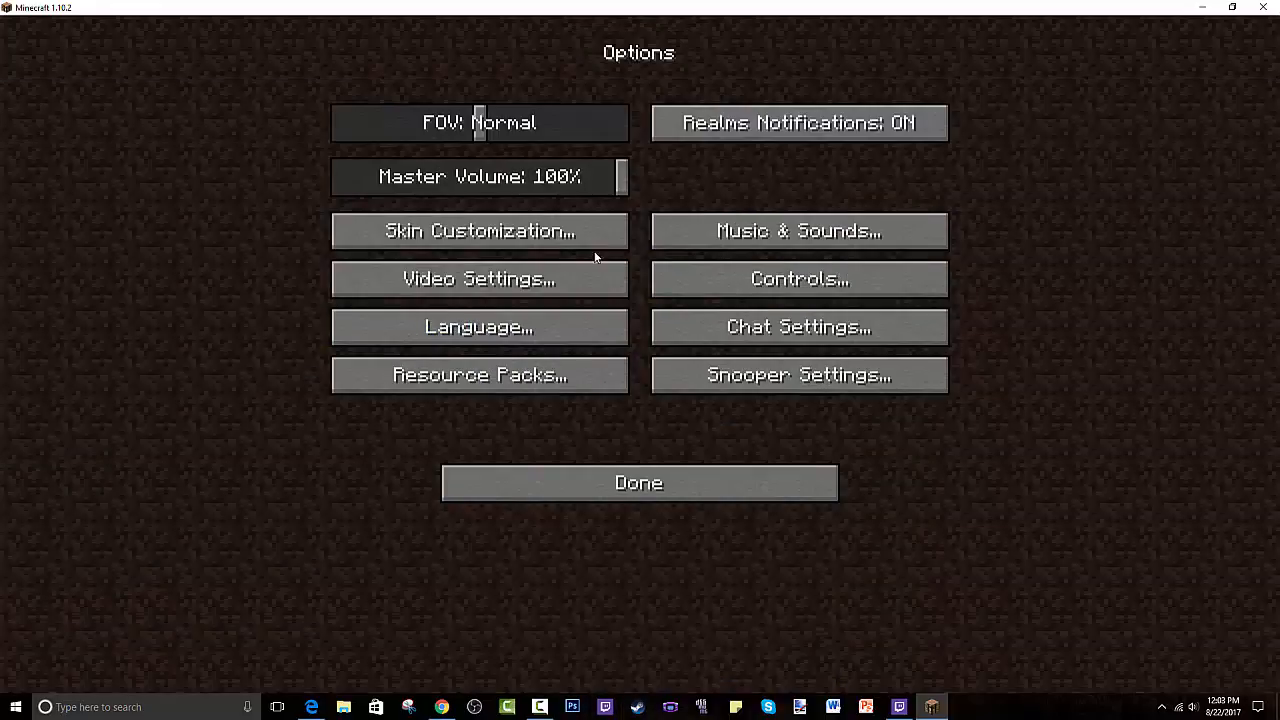
mouse_move(798, 232)
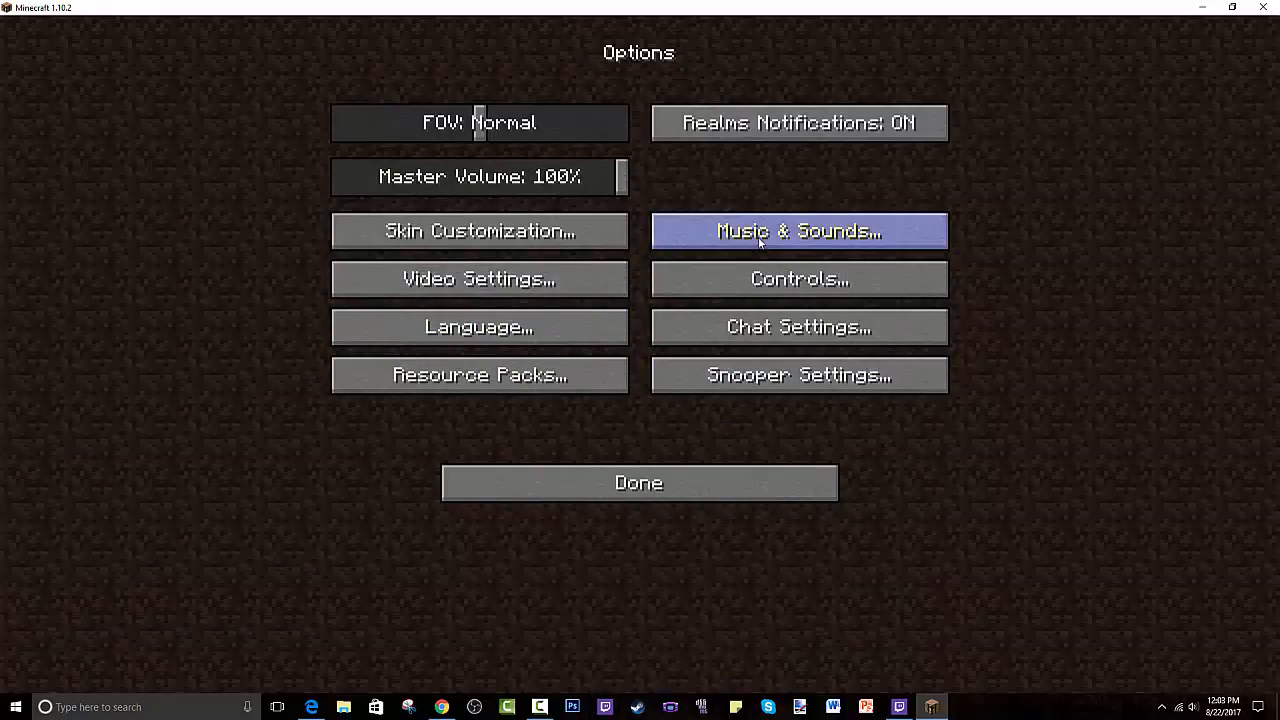
left_click(798, 232)
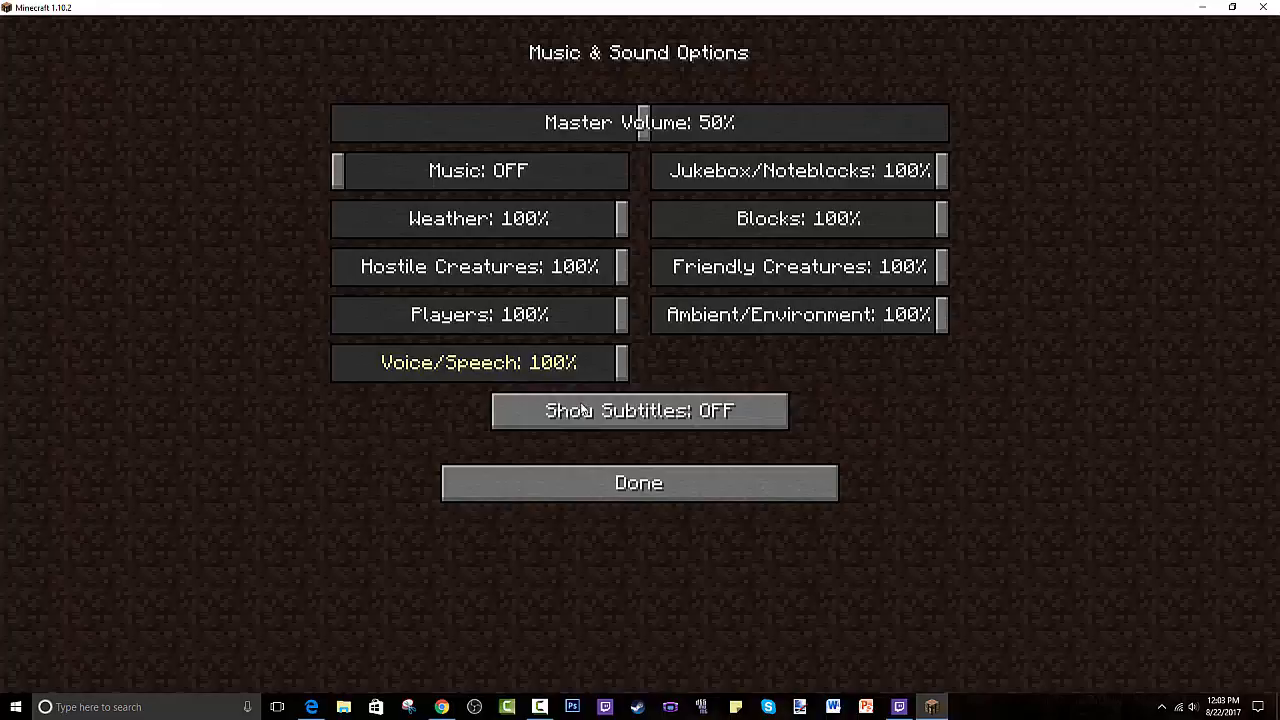
left_click_drag(616, 218, 356, 218)
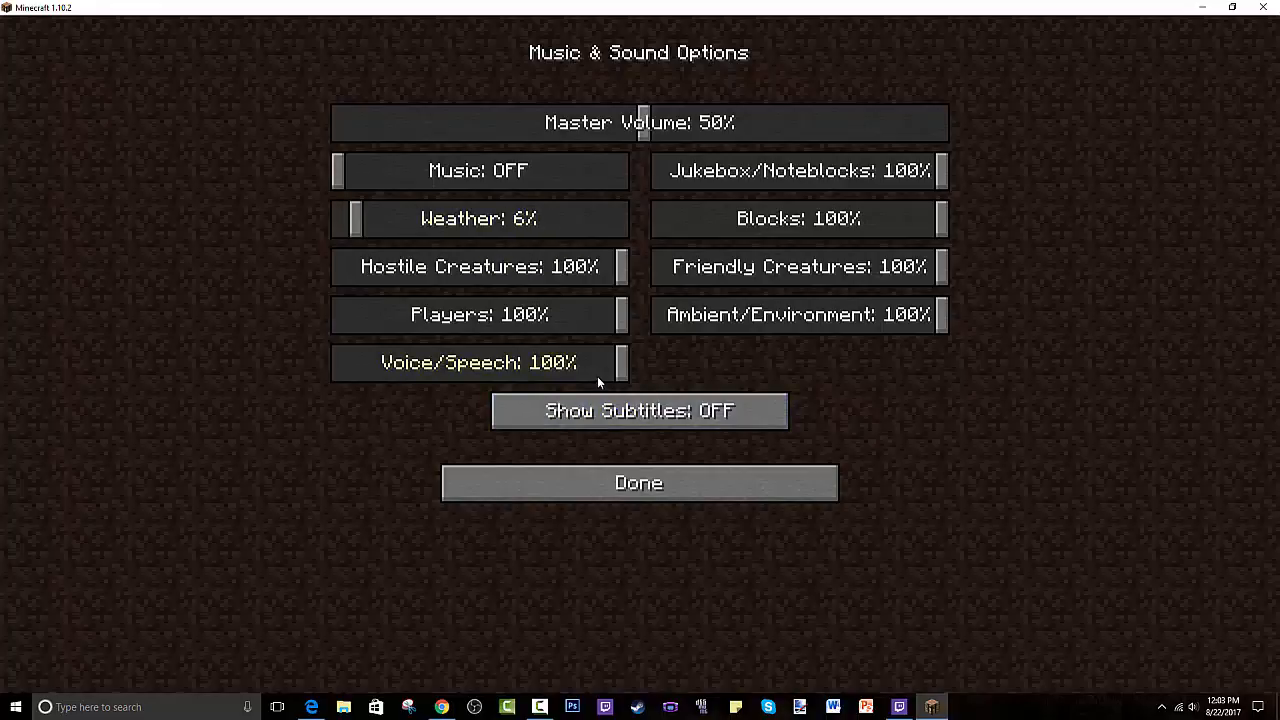
left_click(638, 482)
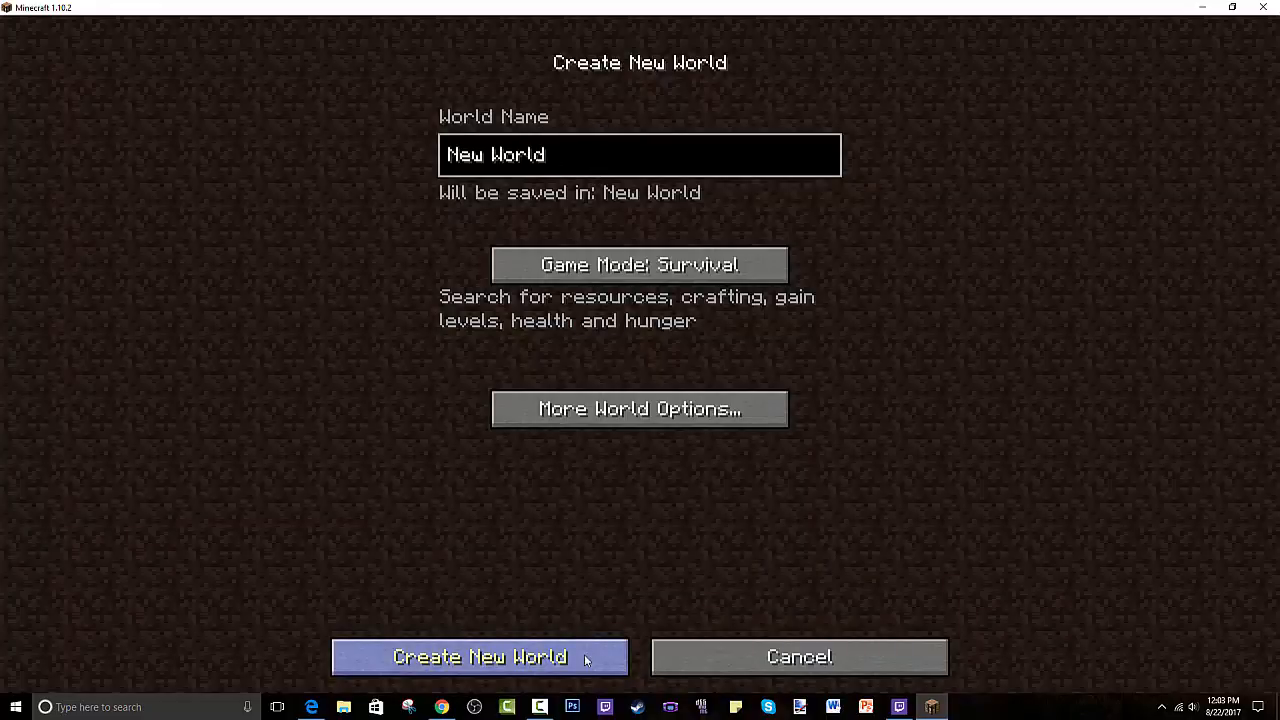
- Confirm More World Options with cheats on and create the new survival world
left_click(638, 408)
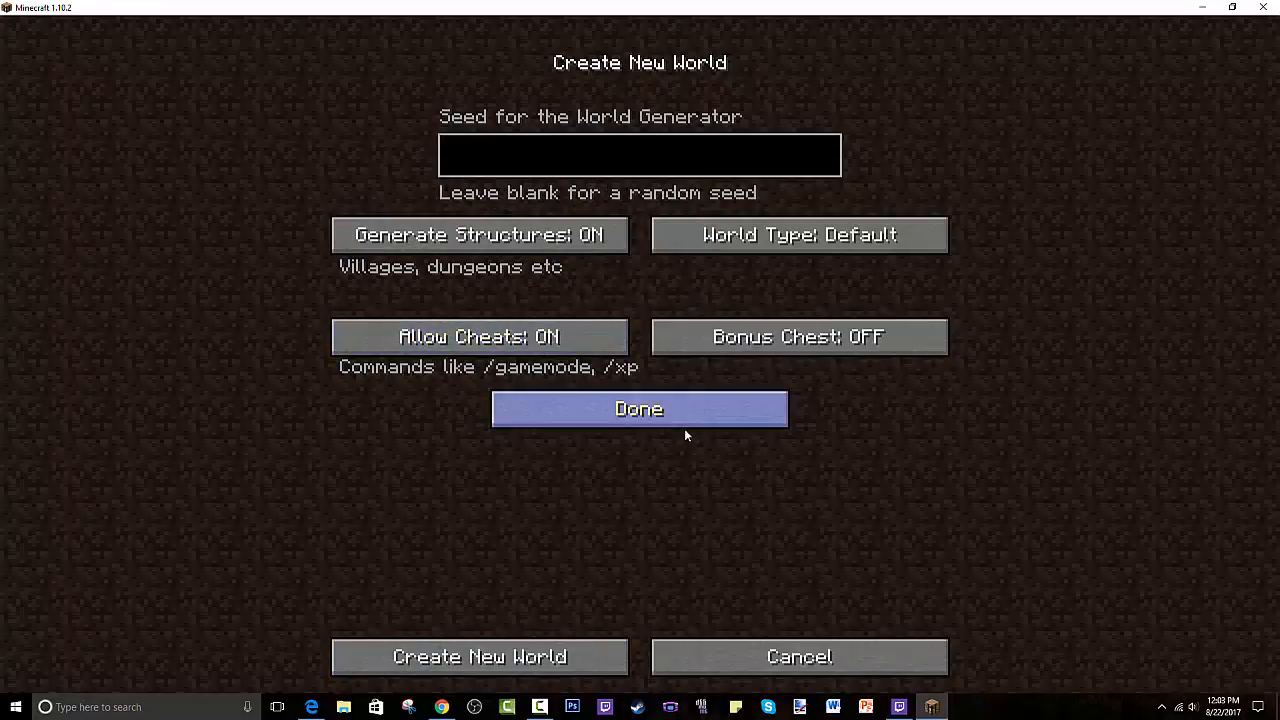
left_click(640, 408)
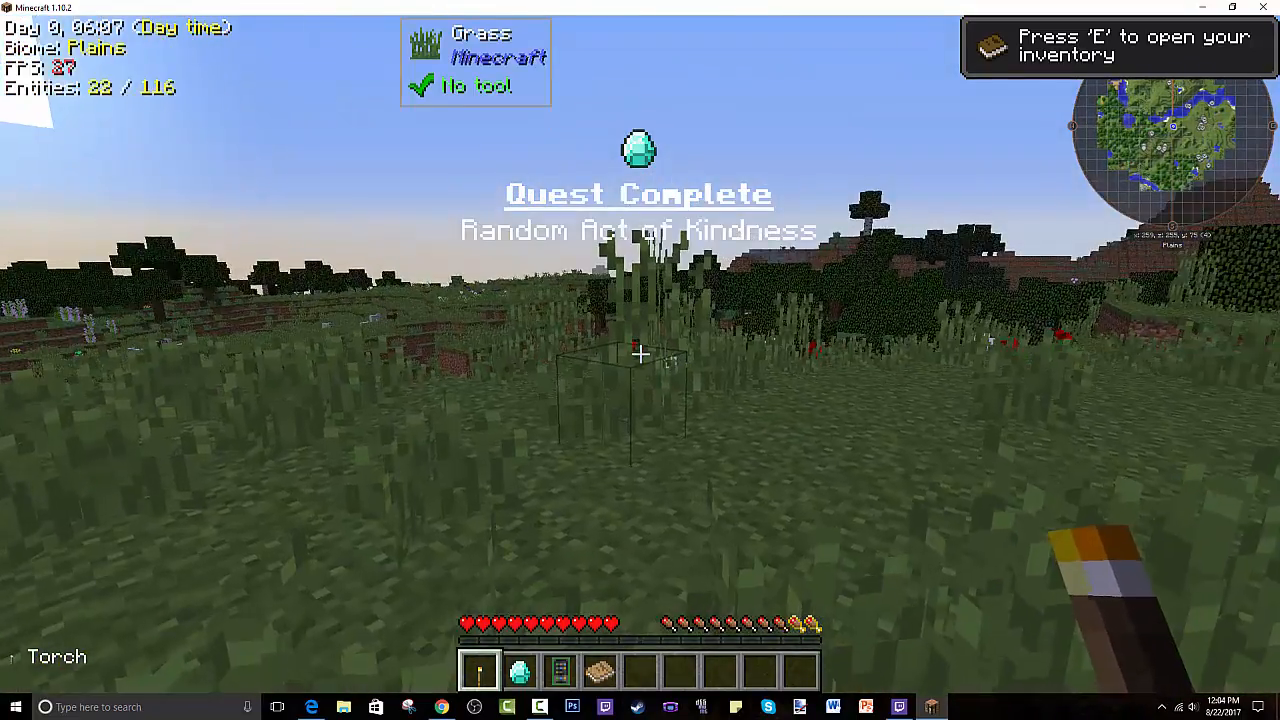
mouse_move(640, 356)
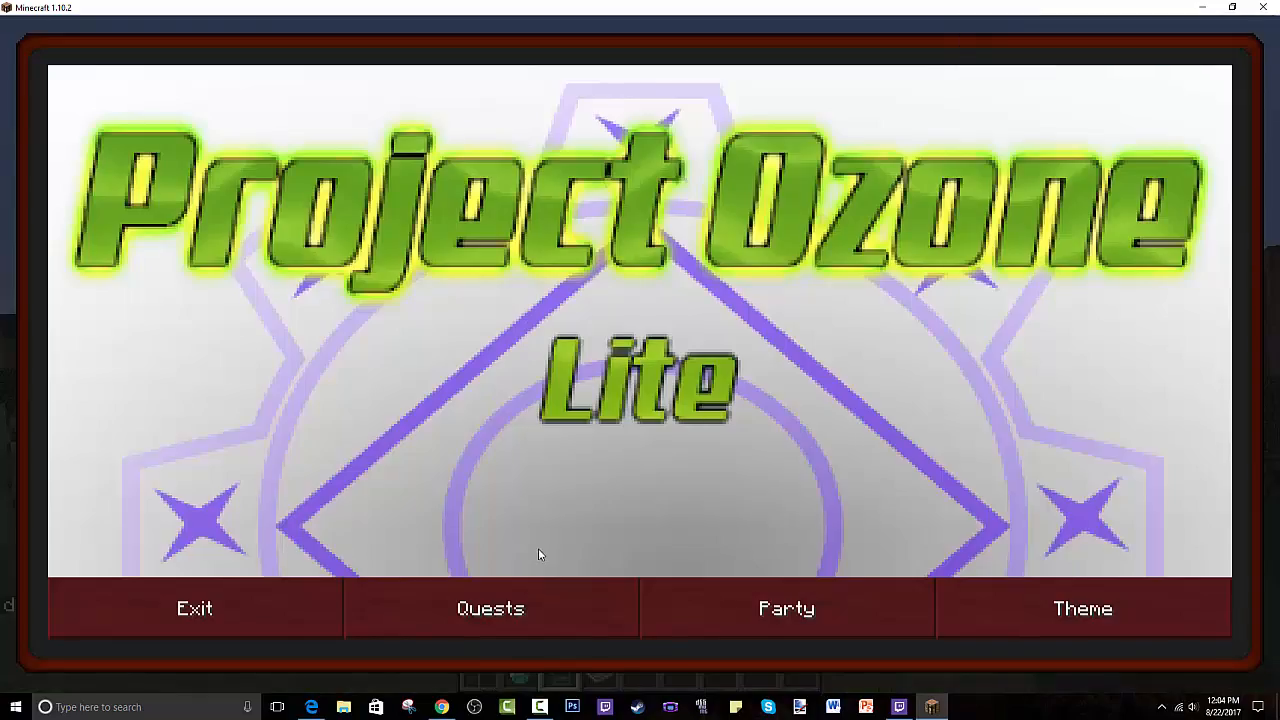
- Claim the Random Act of Kindness loot chest reward and close the quest book
left_click(490, 608)
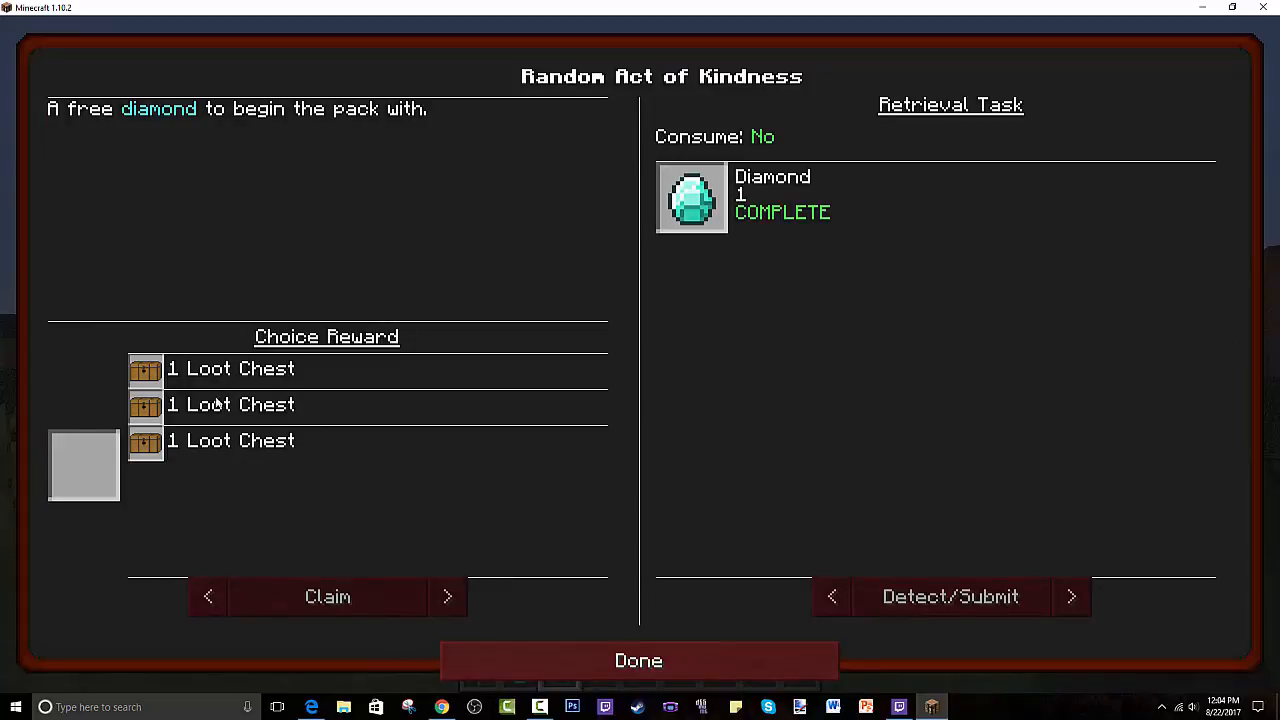
left_click(328, 596)
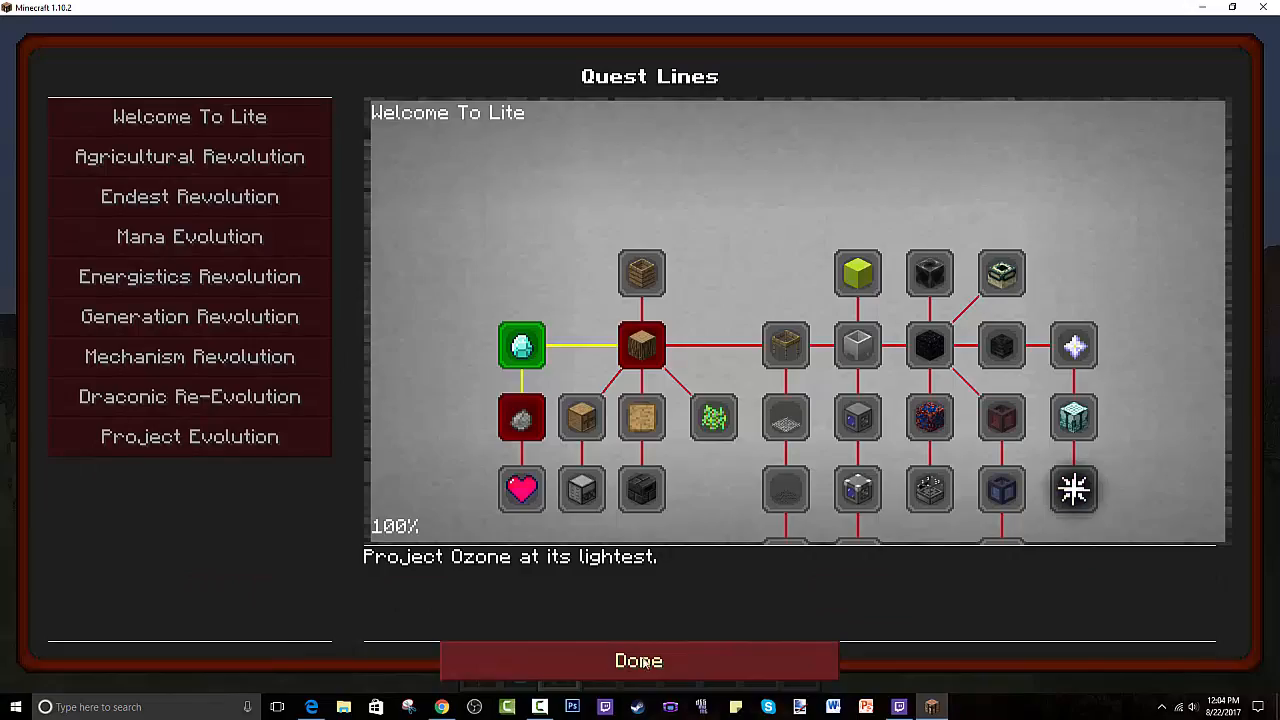
left_click(638, 660)
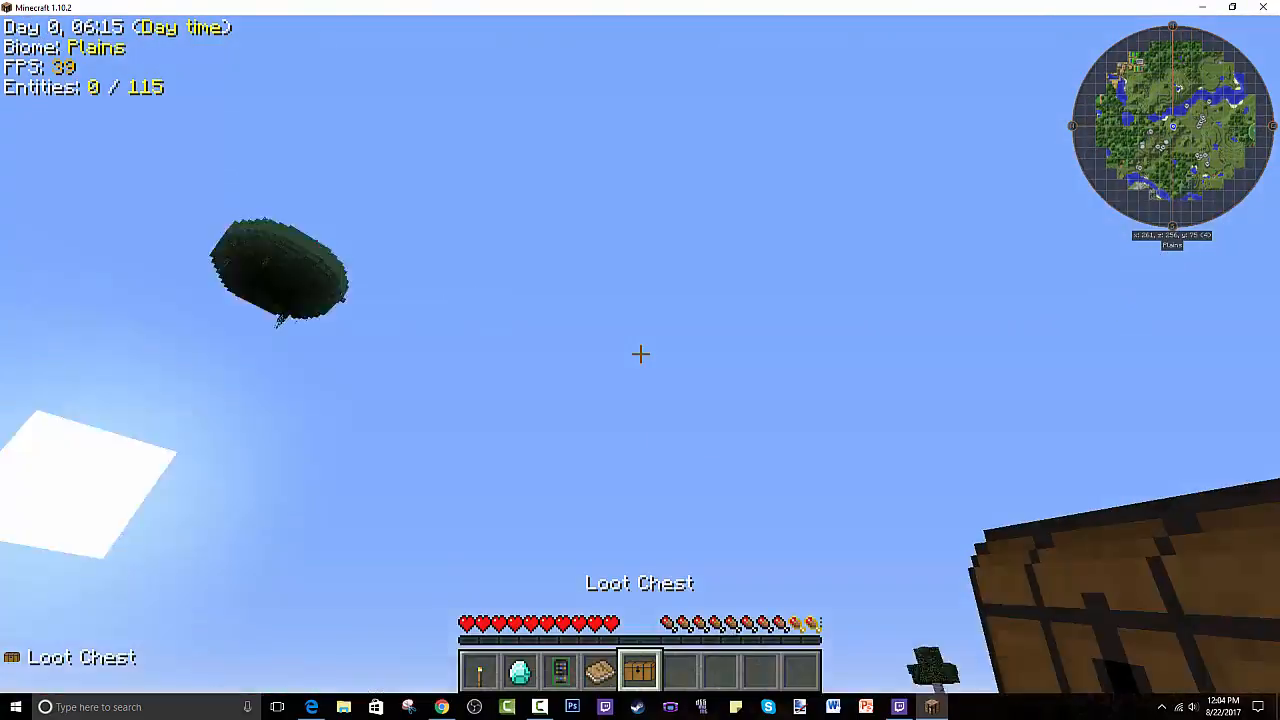
mouse_move(640, 354)
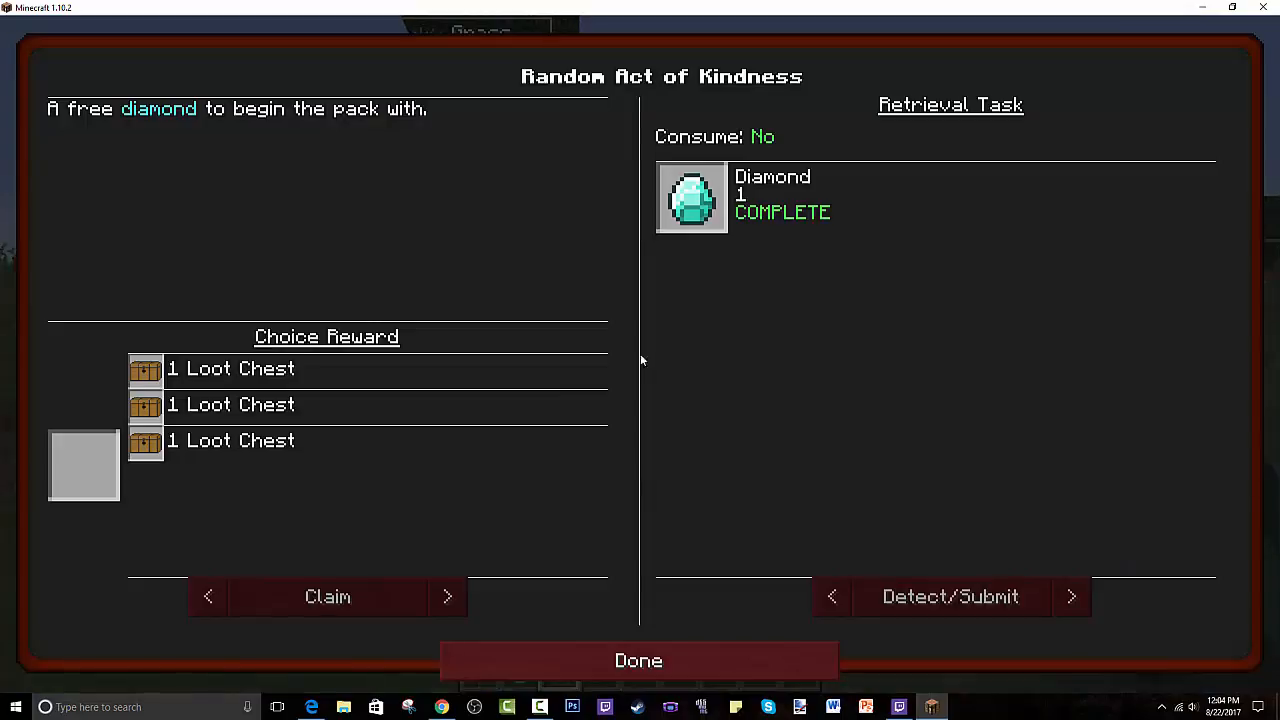
mouse_move(712, 462)
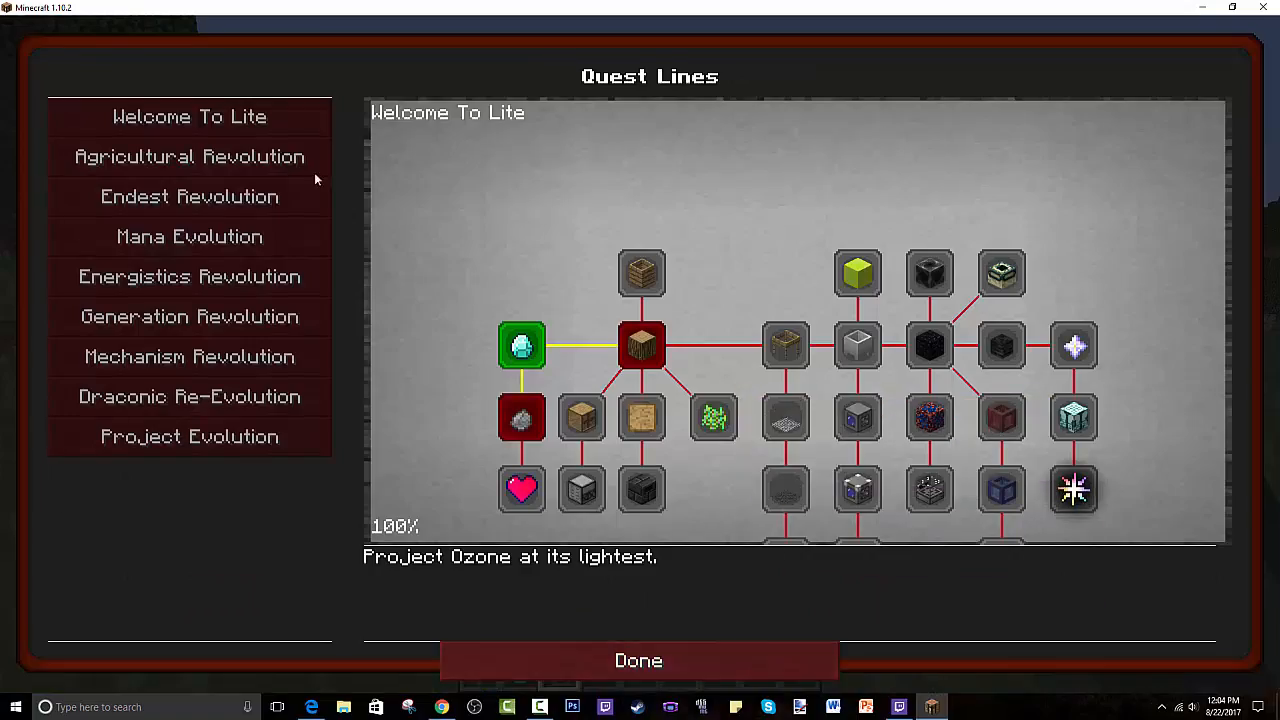
left_click(638, 660)
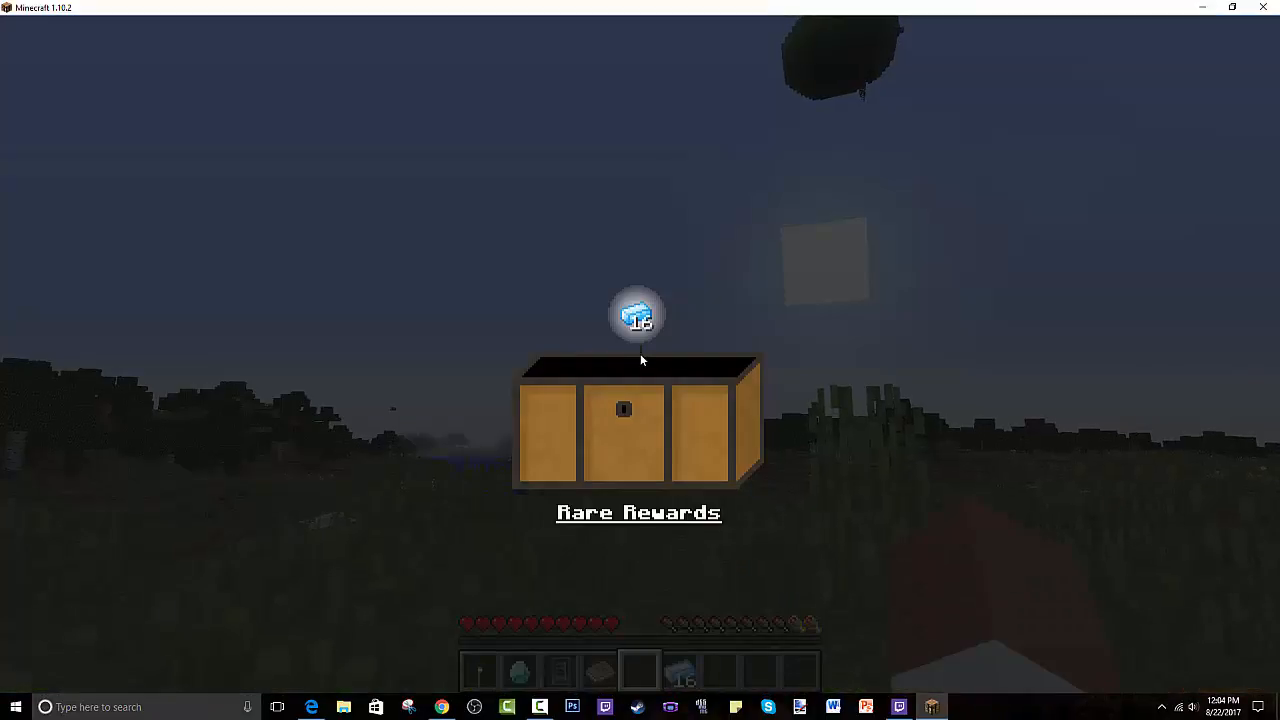
mouse_move(650, 516)
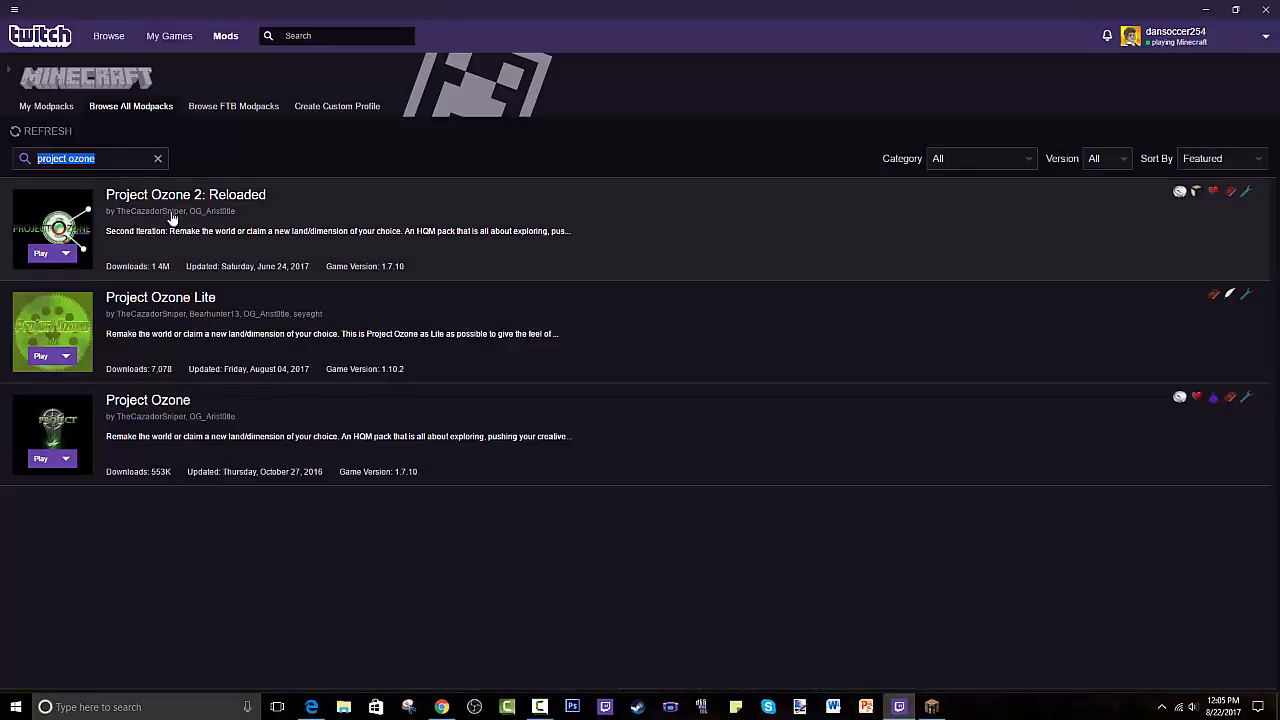
mouse_move(382, 376)
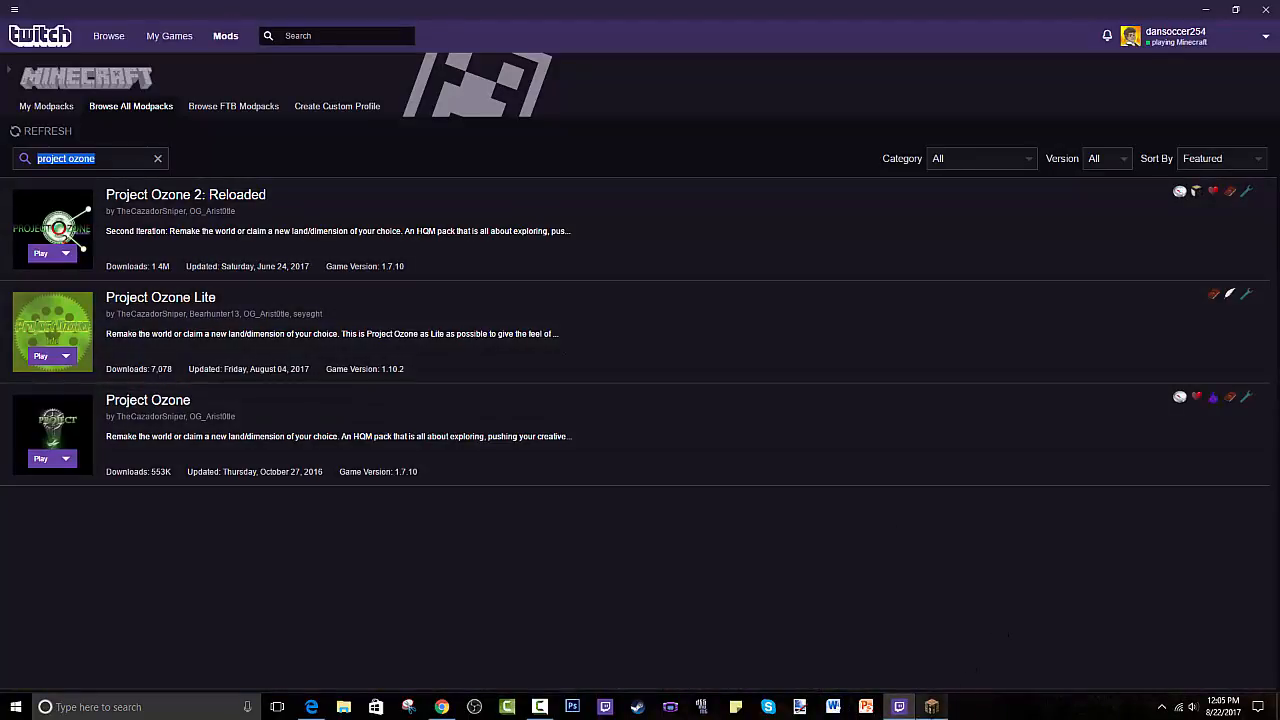
left_click(40, 252)
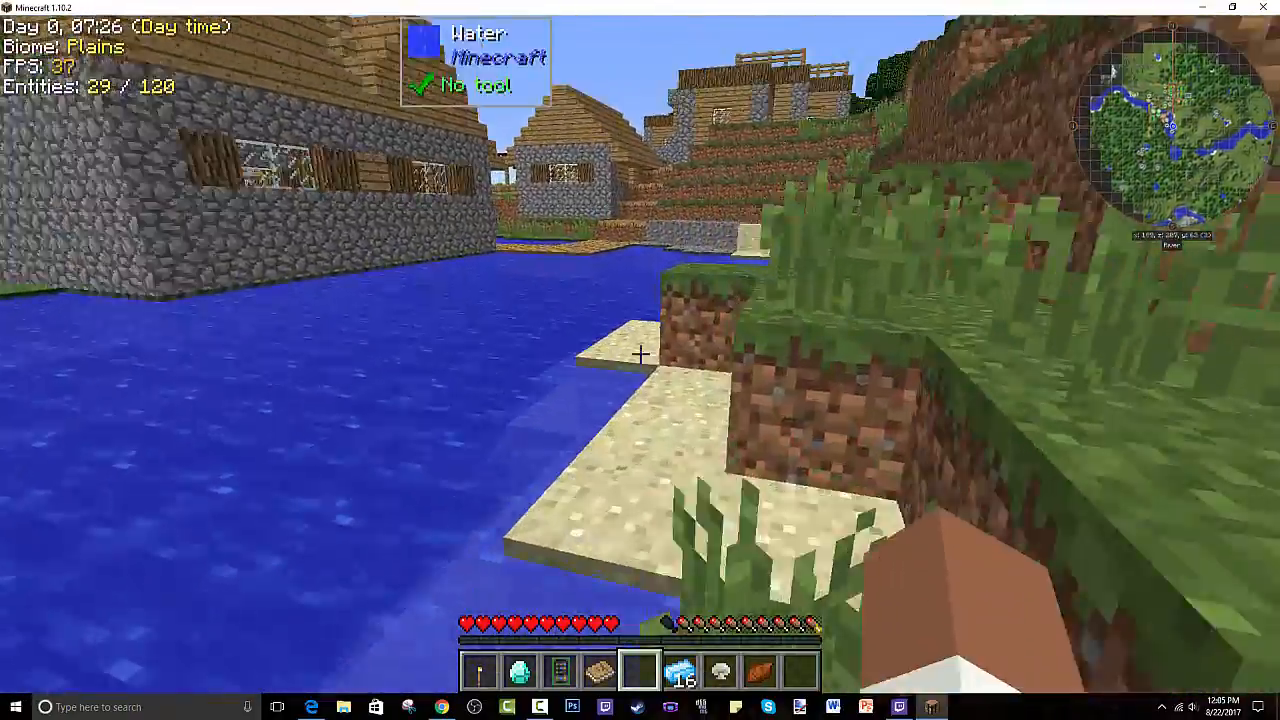
mouse_move(640, 360)
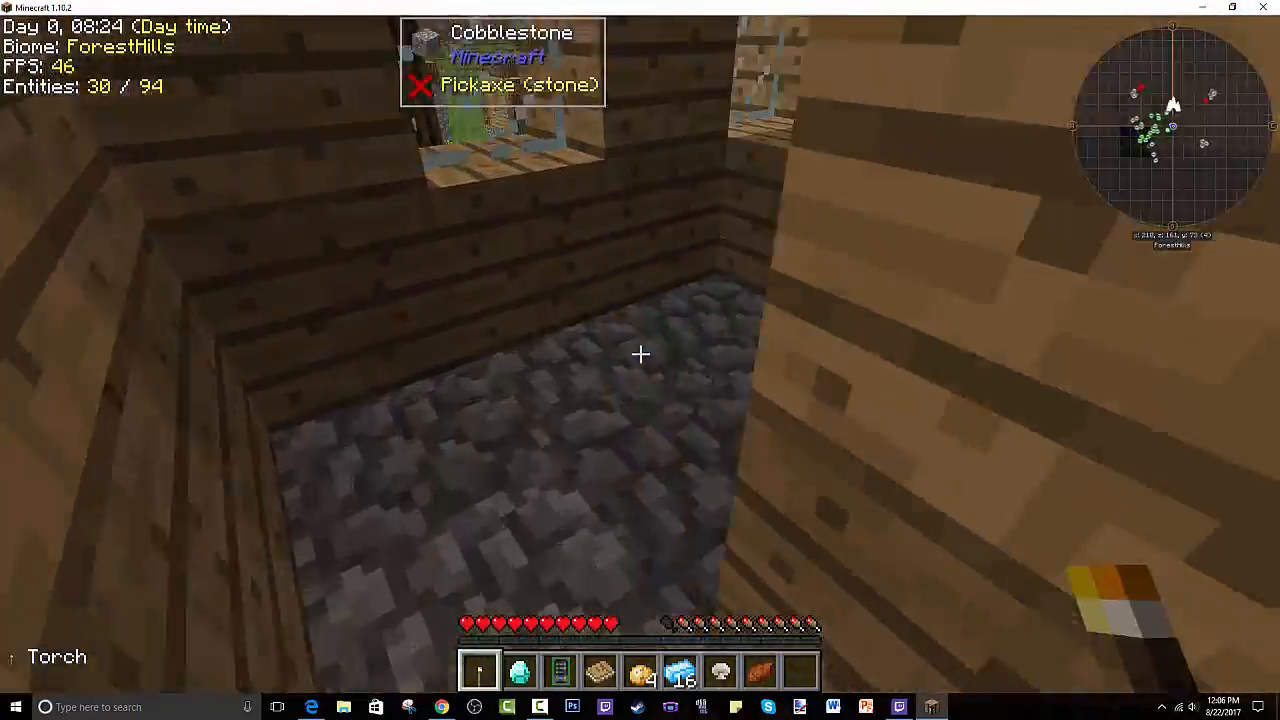
- Move the iron sword to the hotbar, then reopen the JEI list at its second-to-last page
right_click(640, 354)
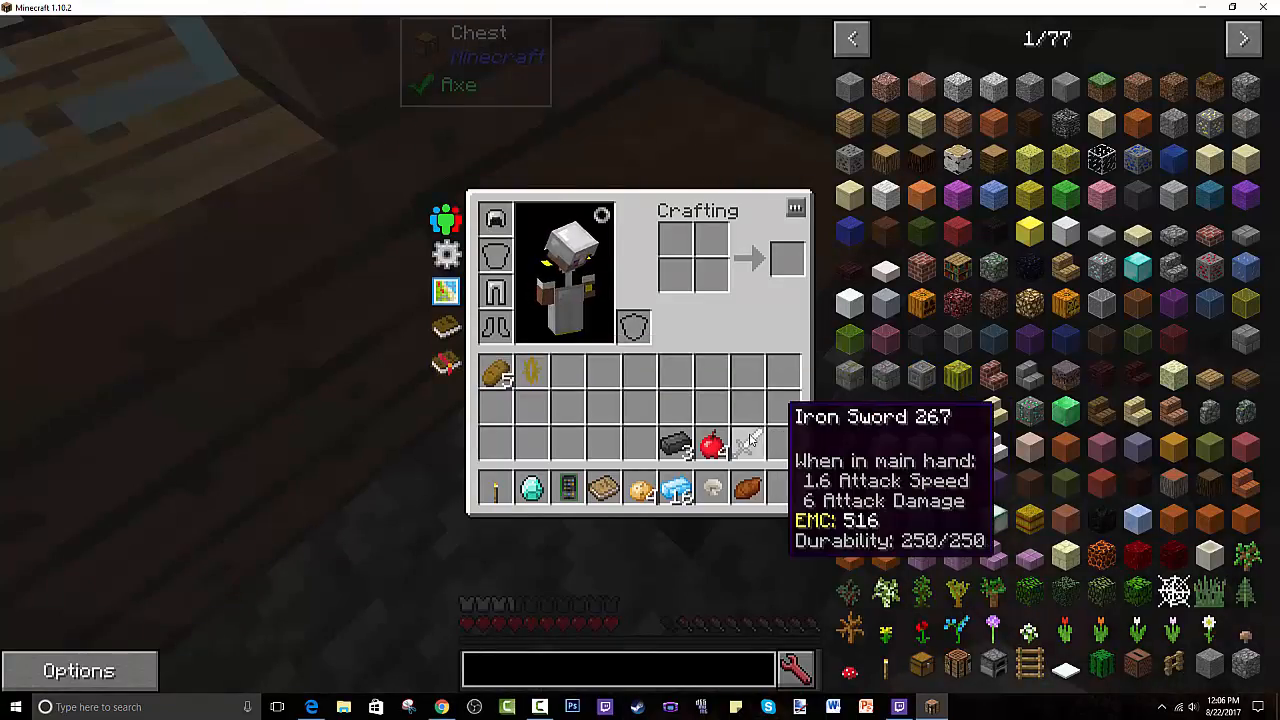
key("escape")
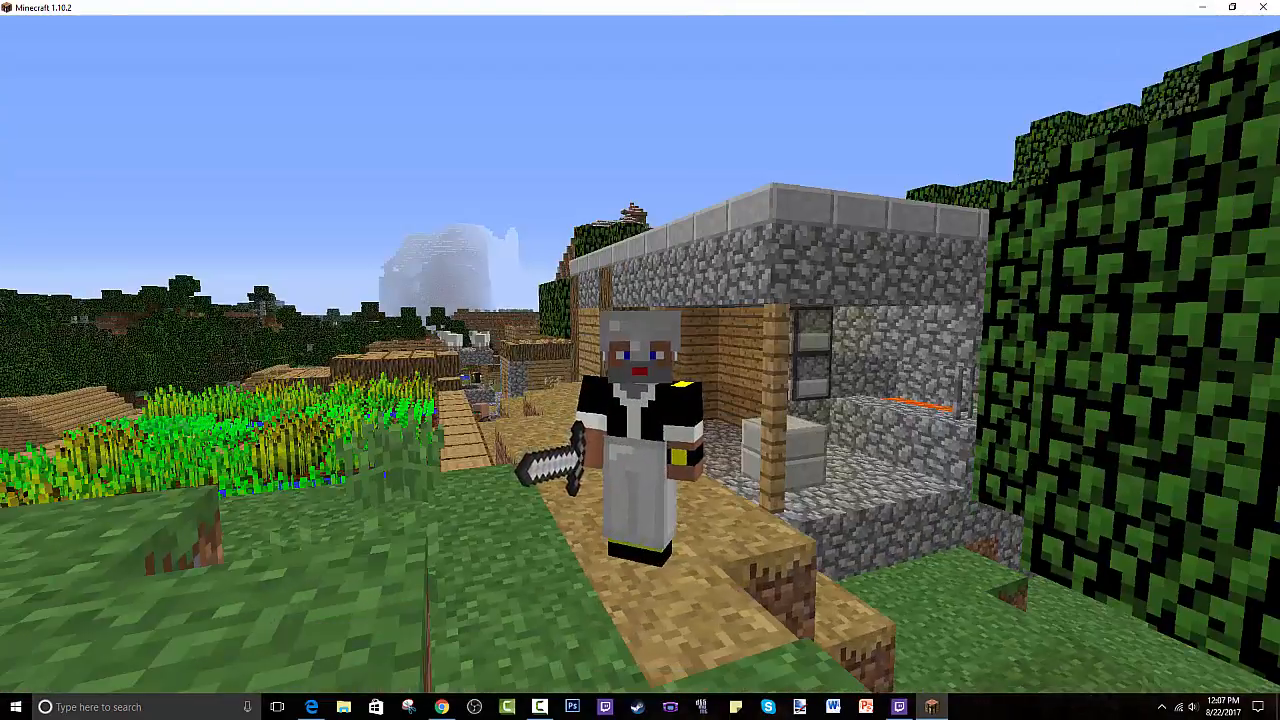
key("e")
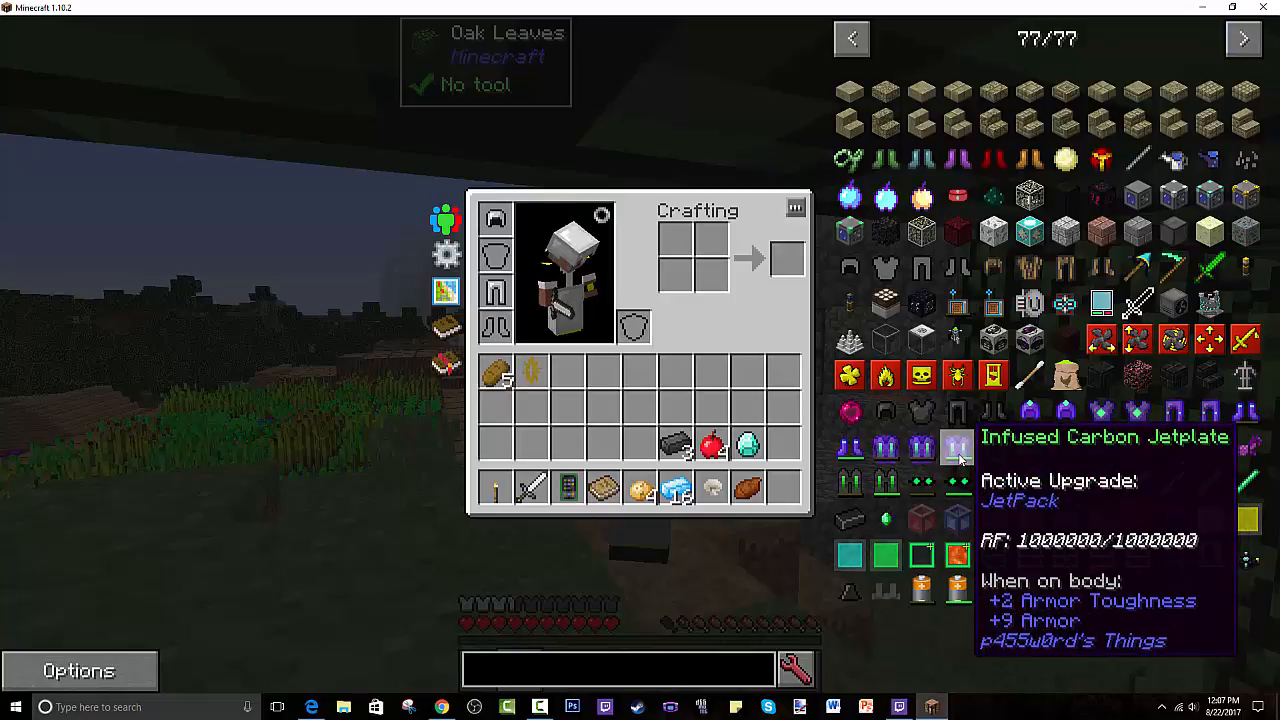
mouse_move(1030, 410)
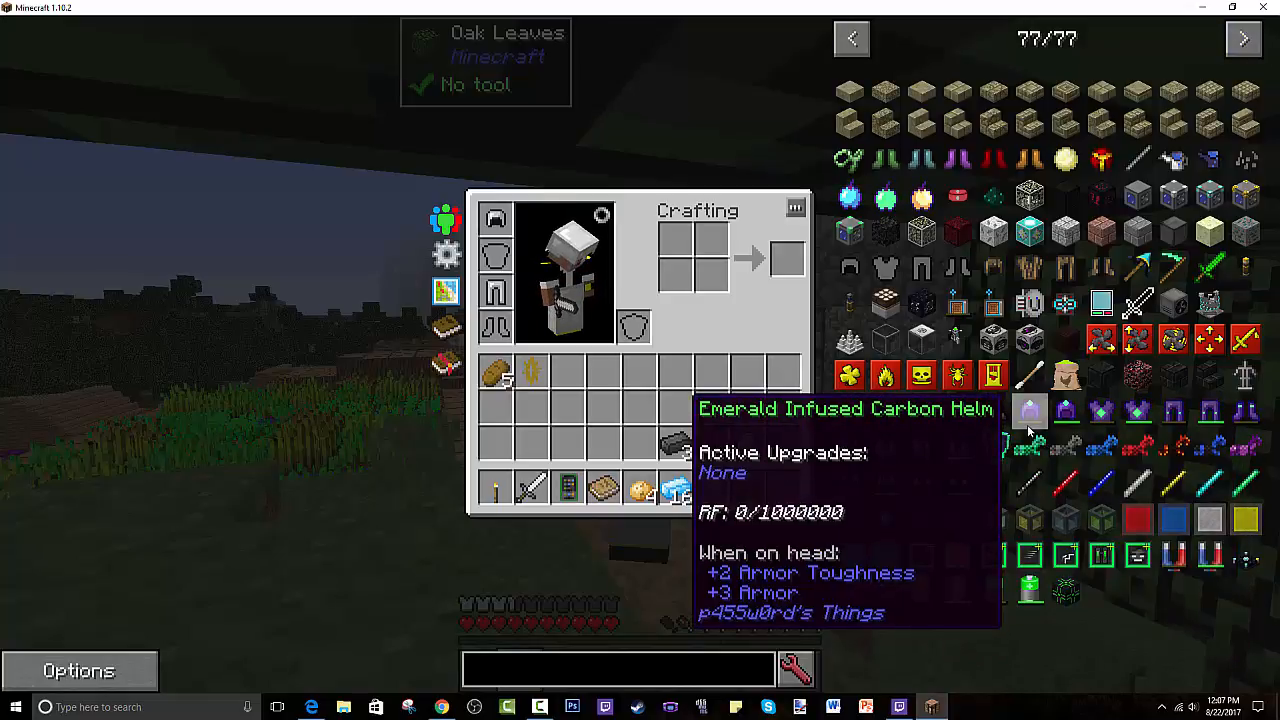
left_click(852, 38)
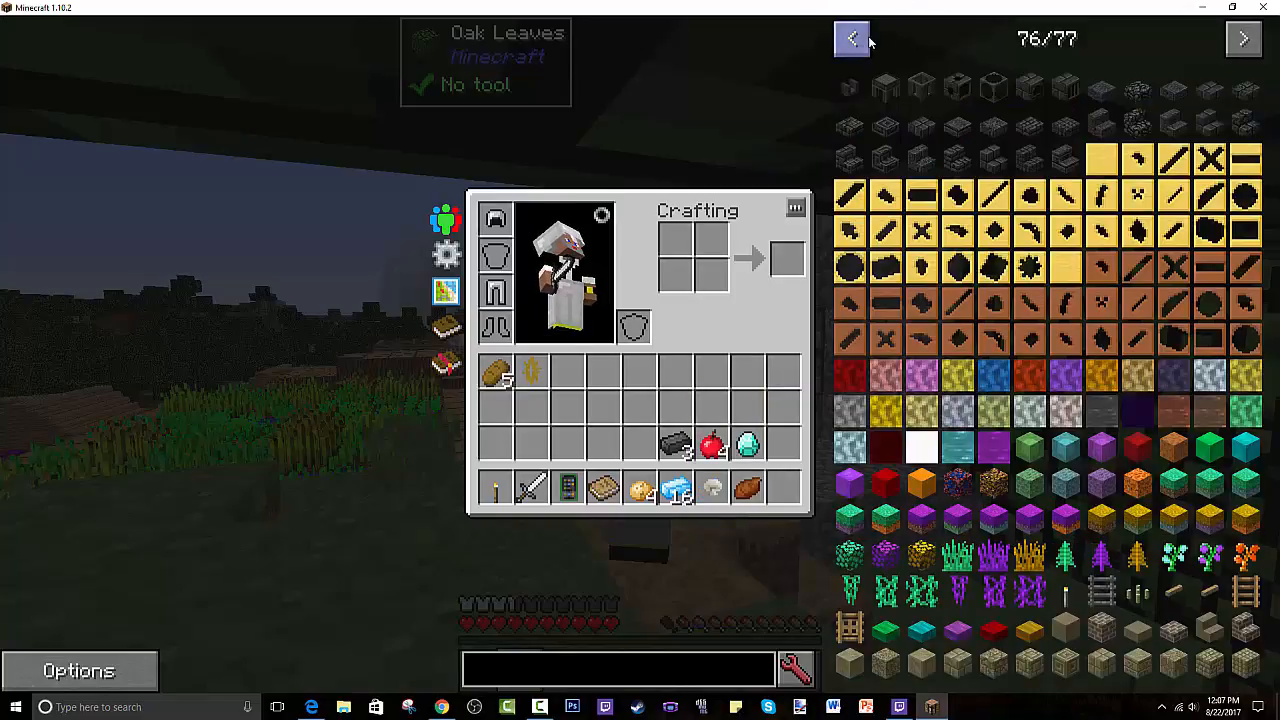